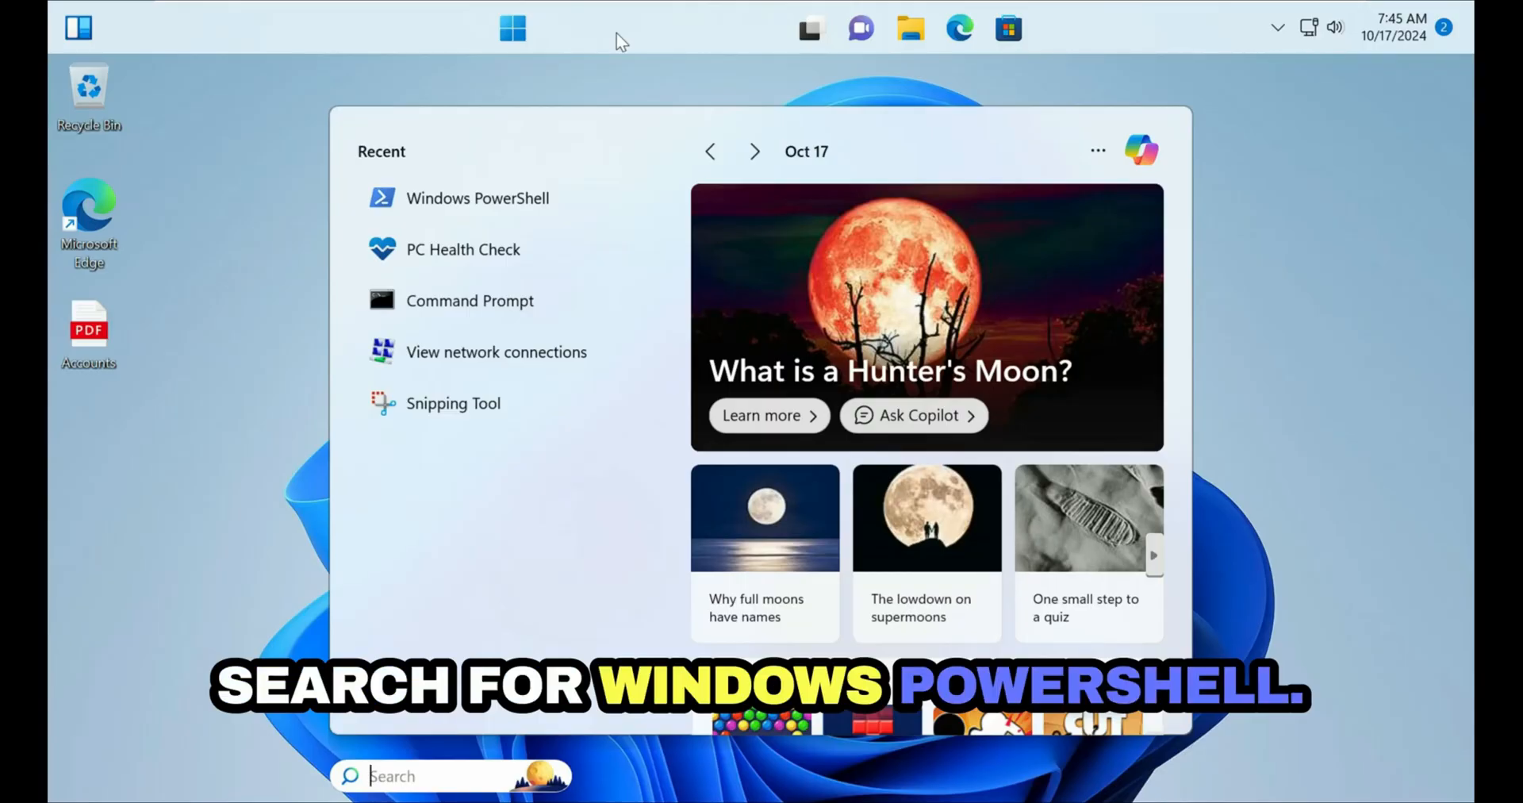
Launch Windows PowerShell as administrator from Recent and confirm the UAC prompt.
{"action": "right_click", "coordinate": [478, 197]}
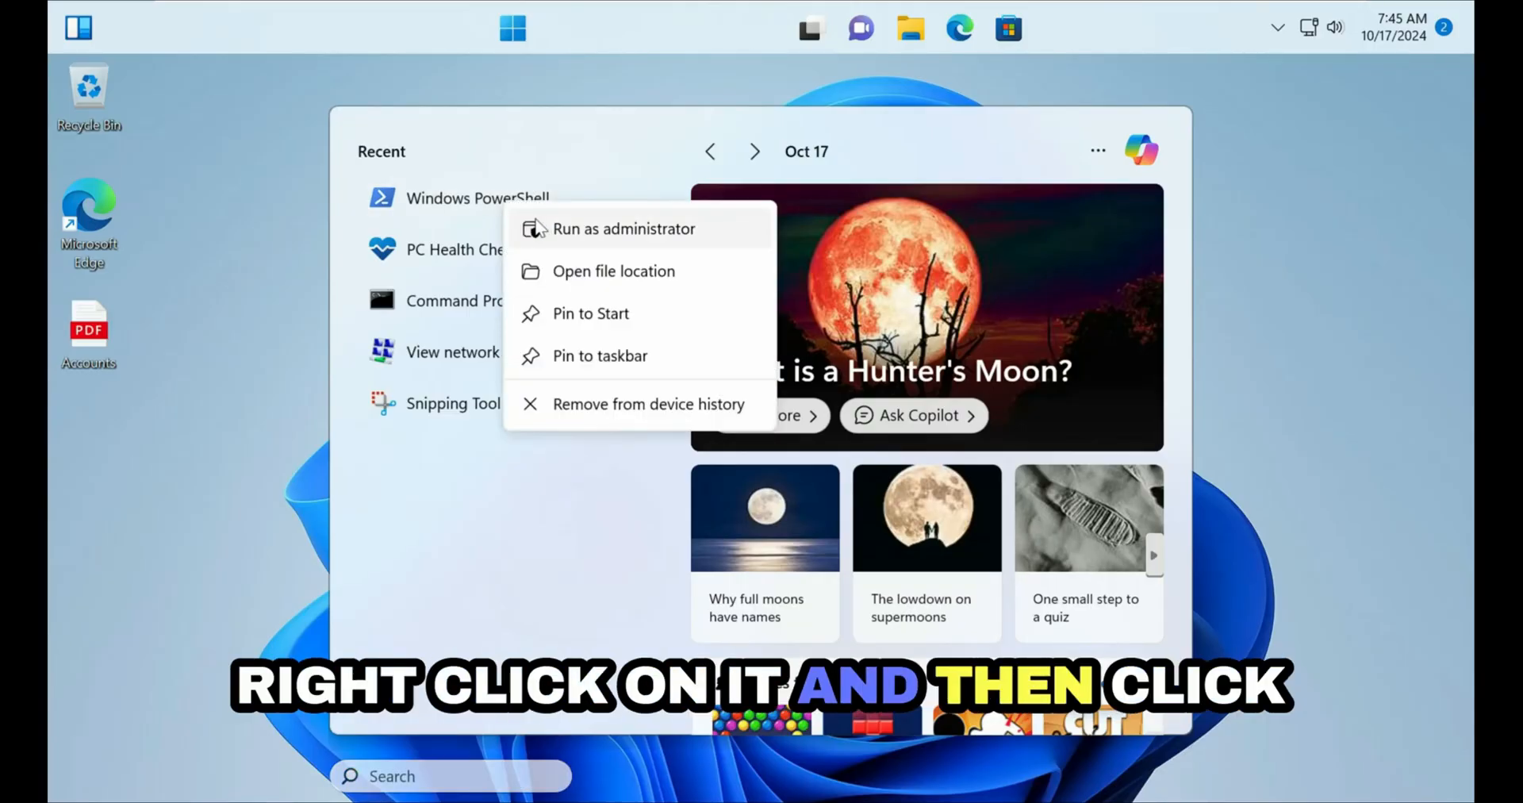
{"action": "left_click", "coordinate": [623, 228]}
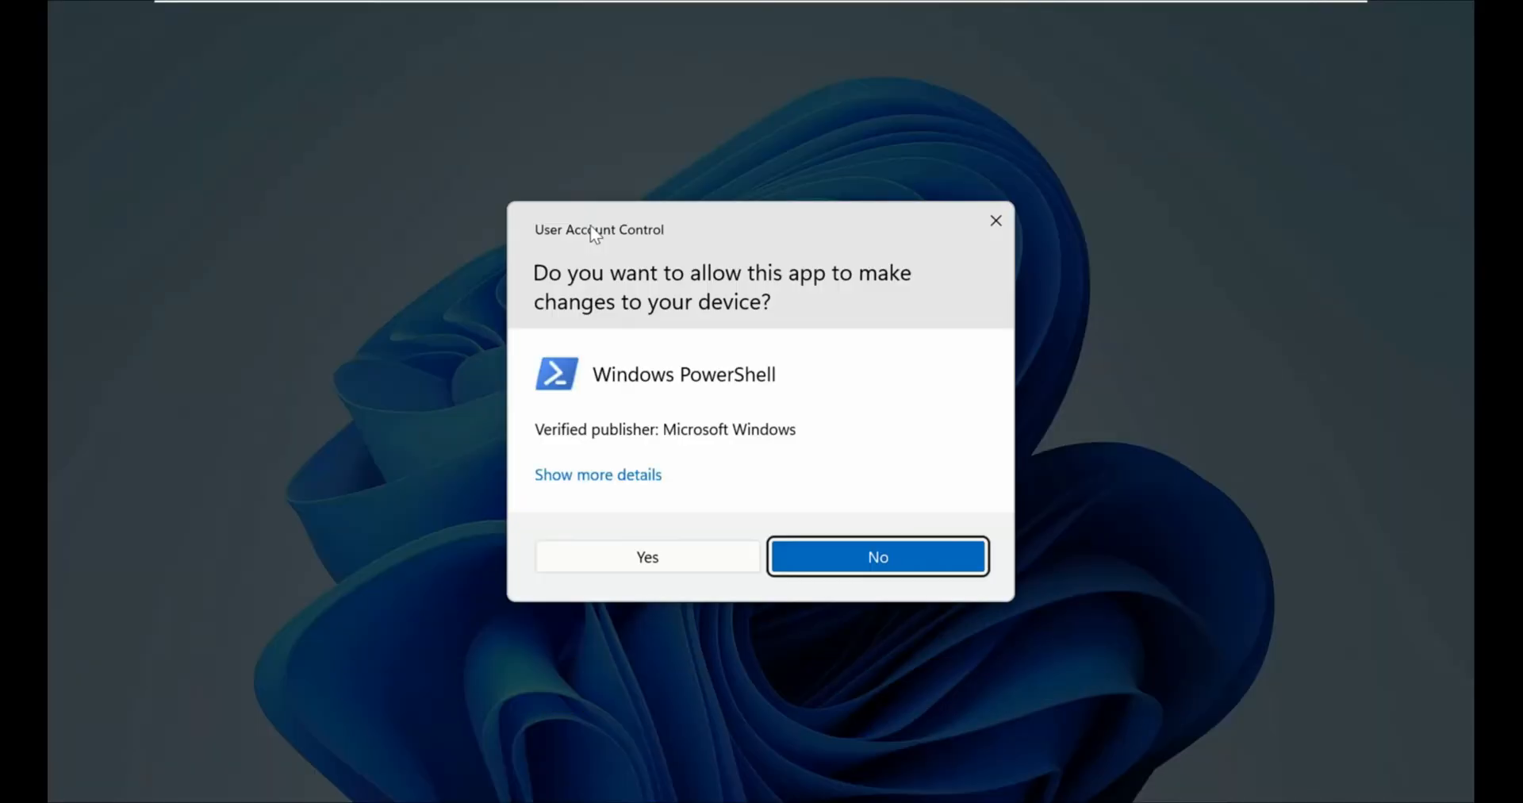
{"action": "left_click", "coordinate": [647, 555]}
{"action": "type", "text": "Get-WindowsCapability"}
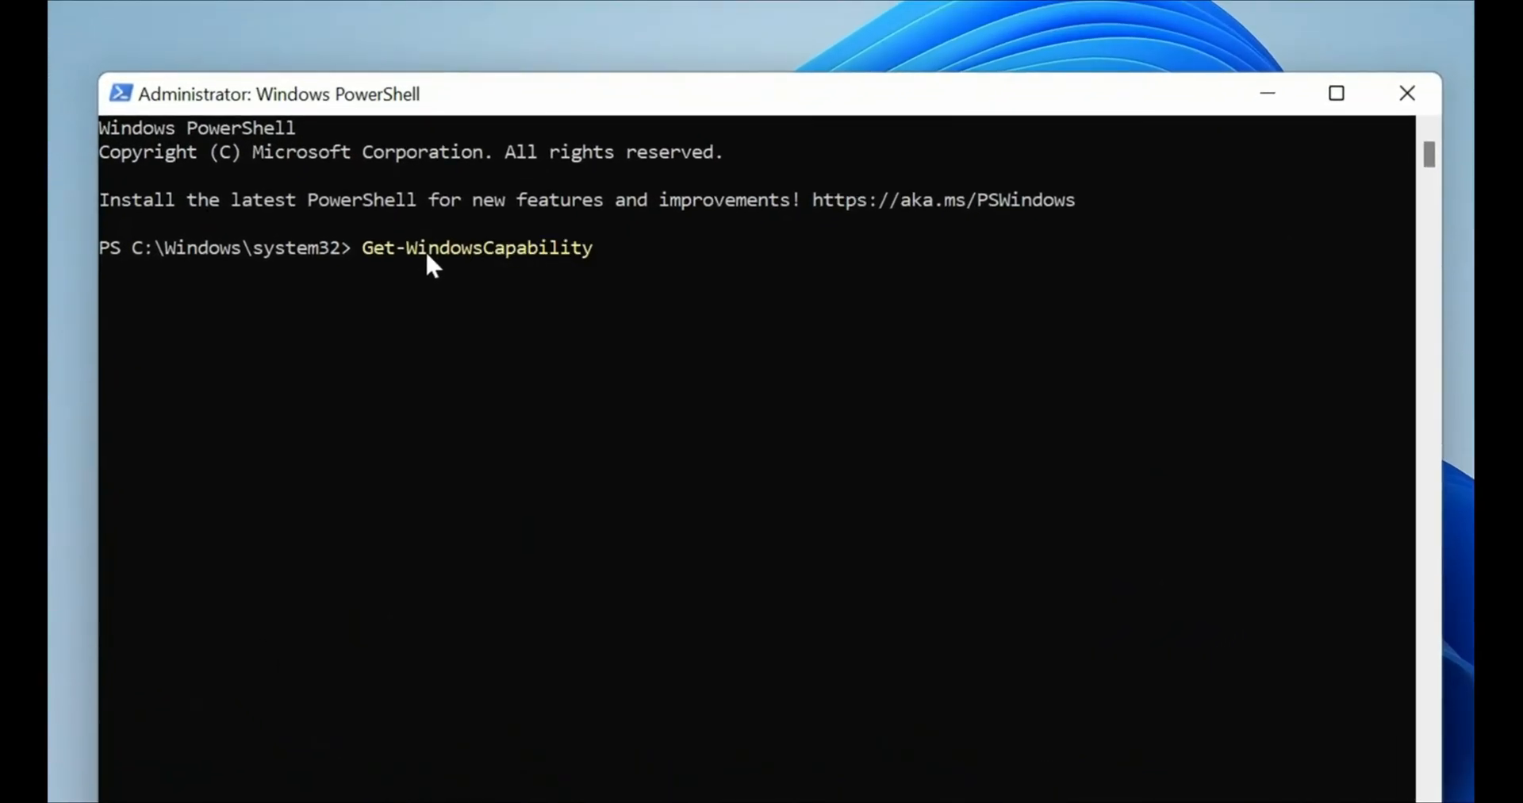
Run Get-WindowsCapability -Online | where-object {$_.Name -like "Rsat*"} to list RSAT capabilities.
{"action": "type", "text": "-Online | where"}
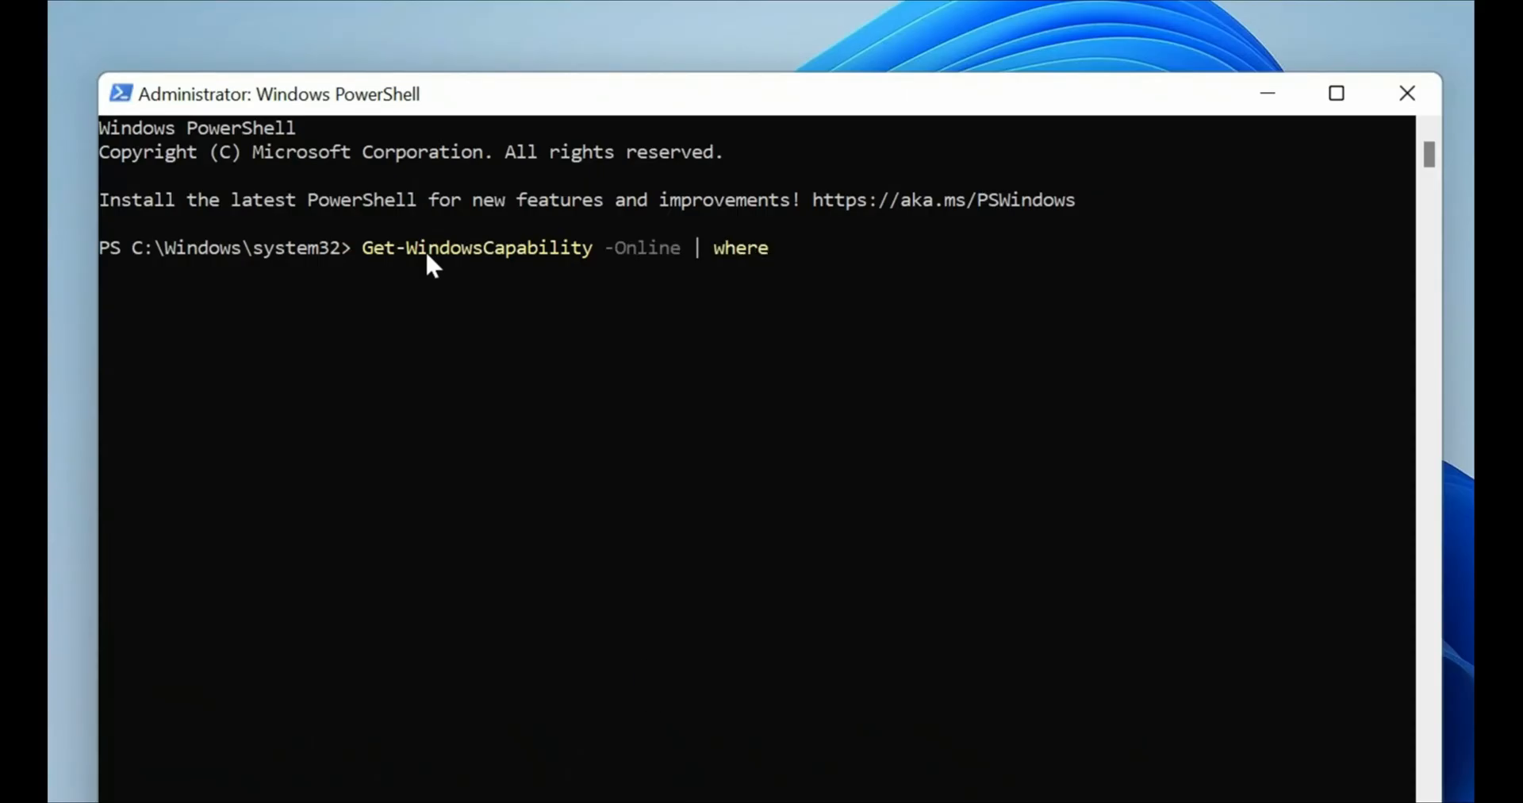
{"action": "type", "text": "-object"}
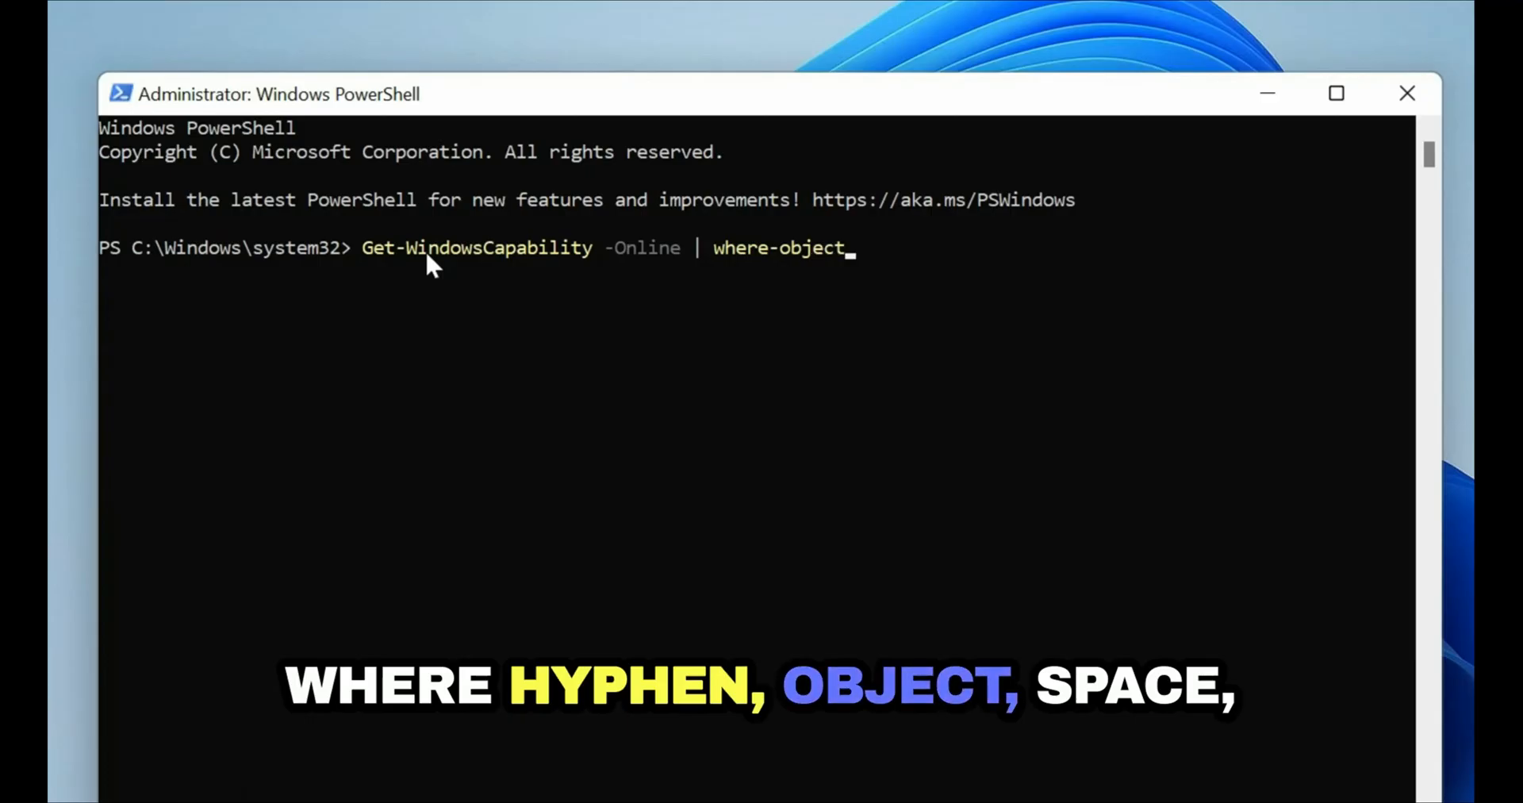
{"action": "type", "text": "{"}
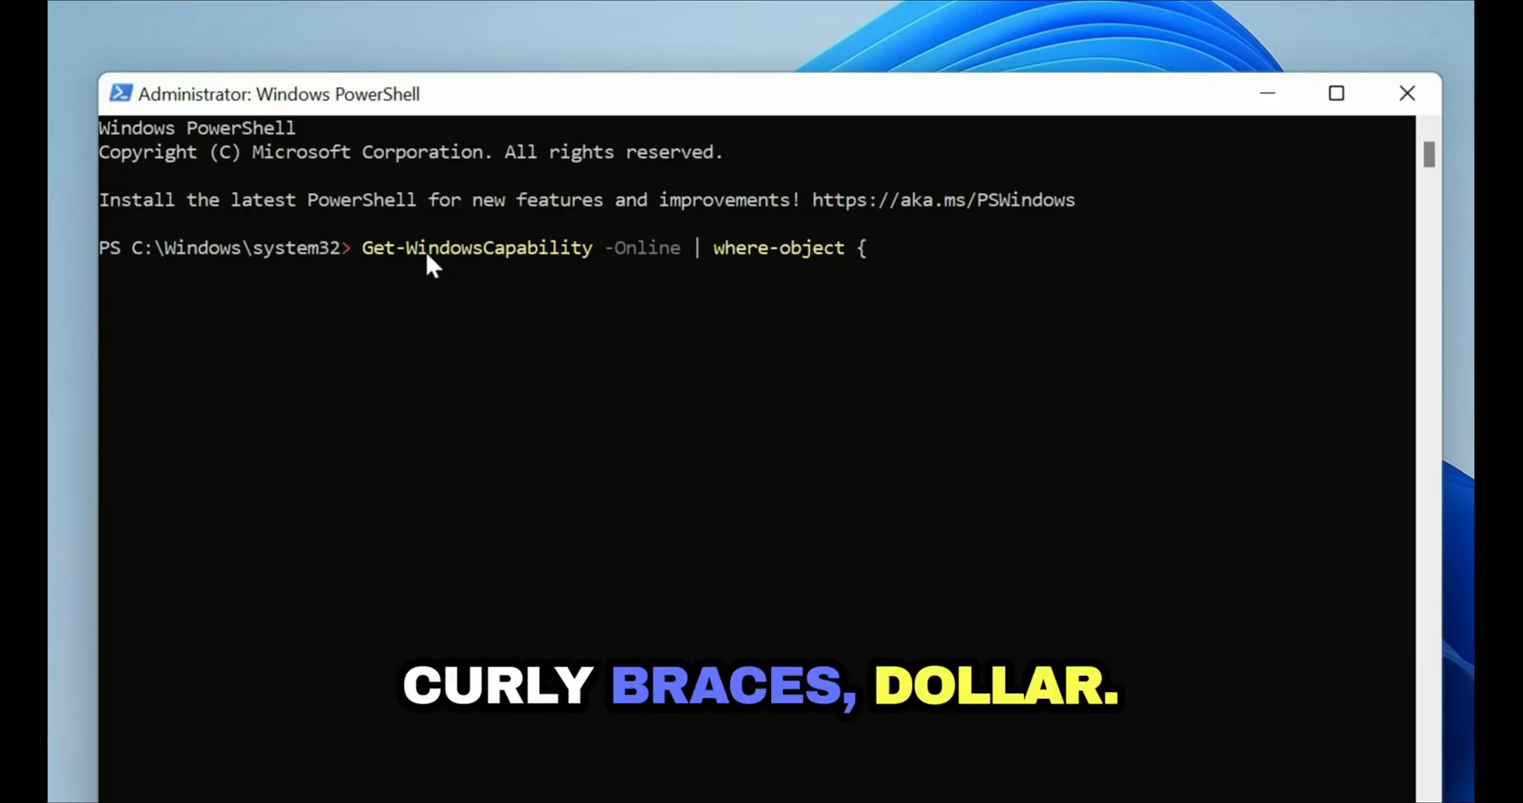
{"action": "type", "text": "$_"}
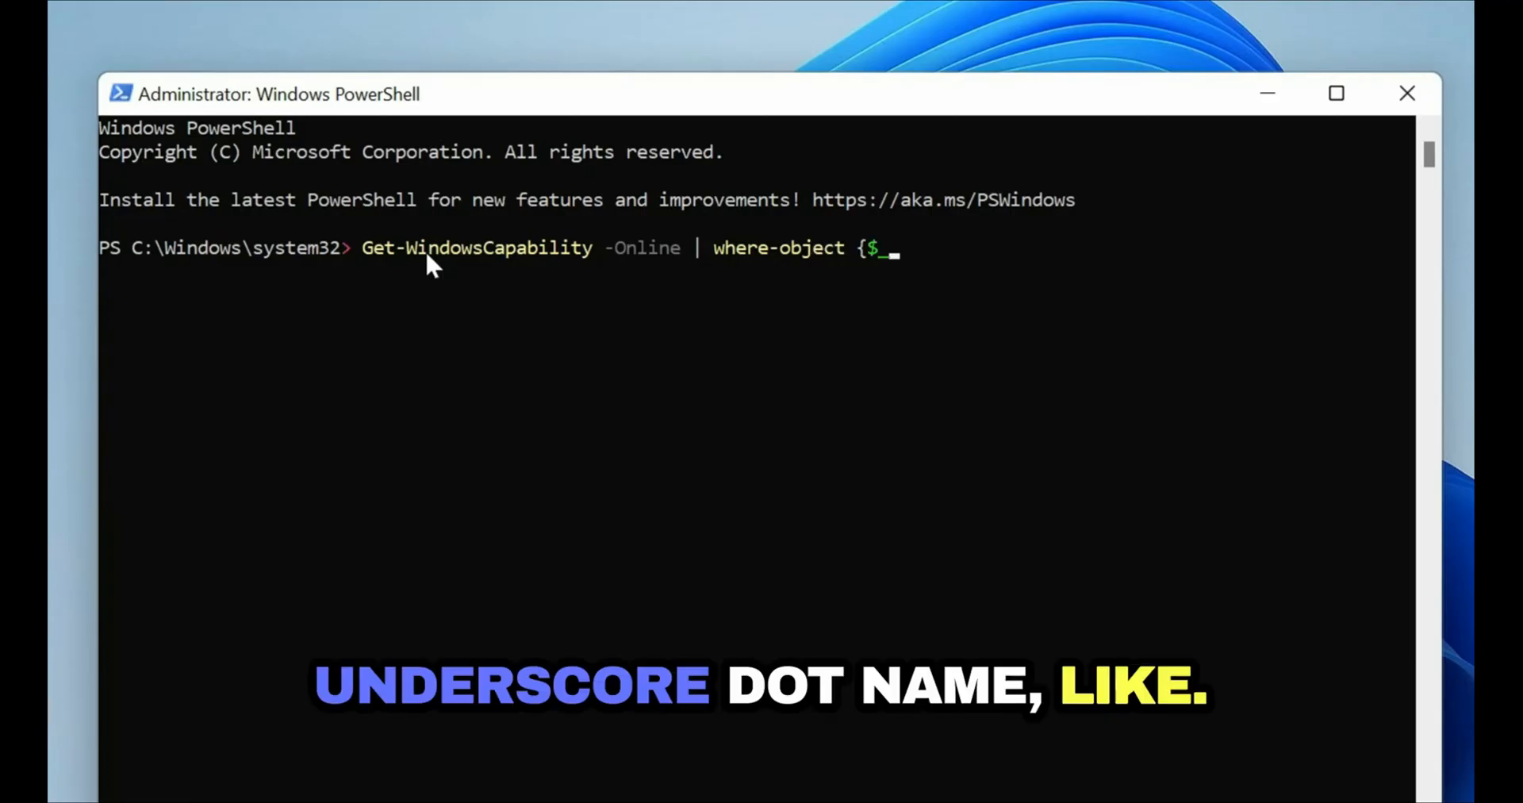
{"action": "type", "text": ".Name"}
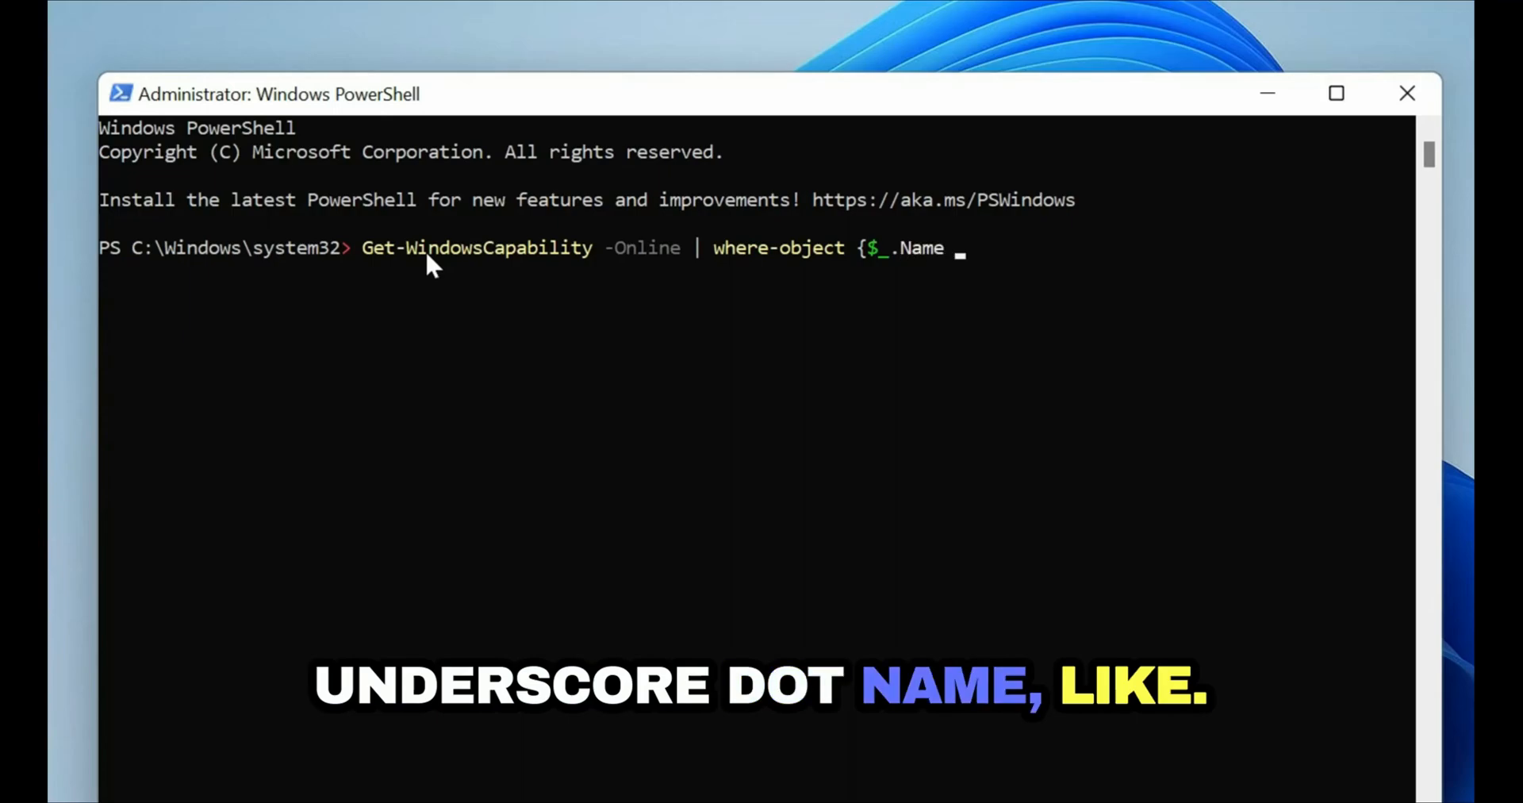
{"action": "type", "text": "-like"}
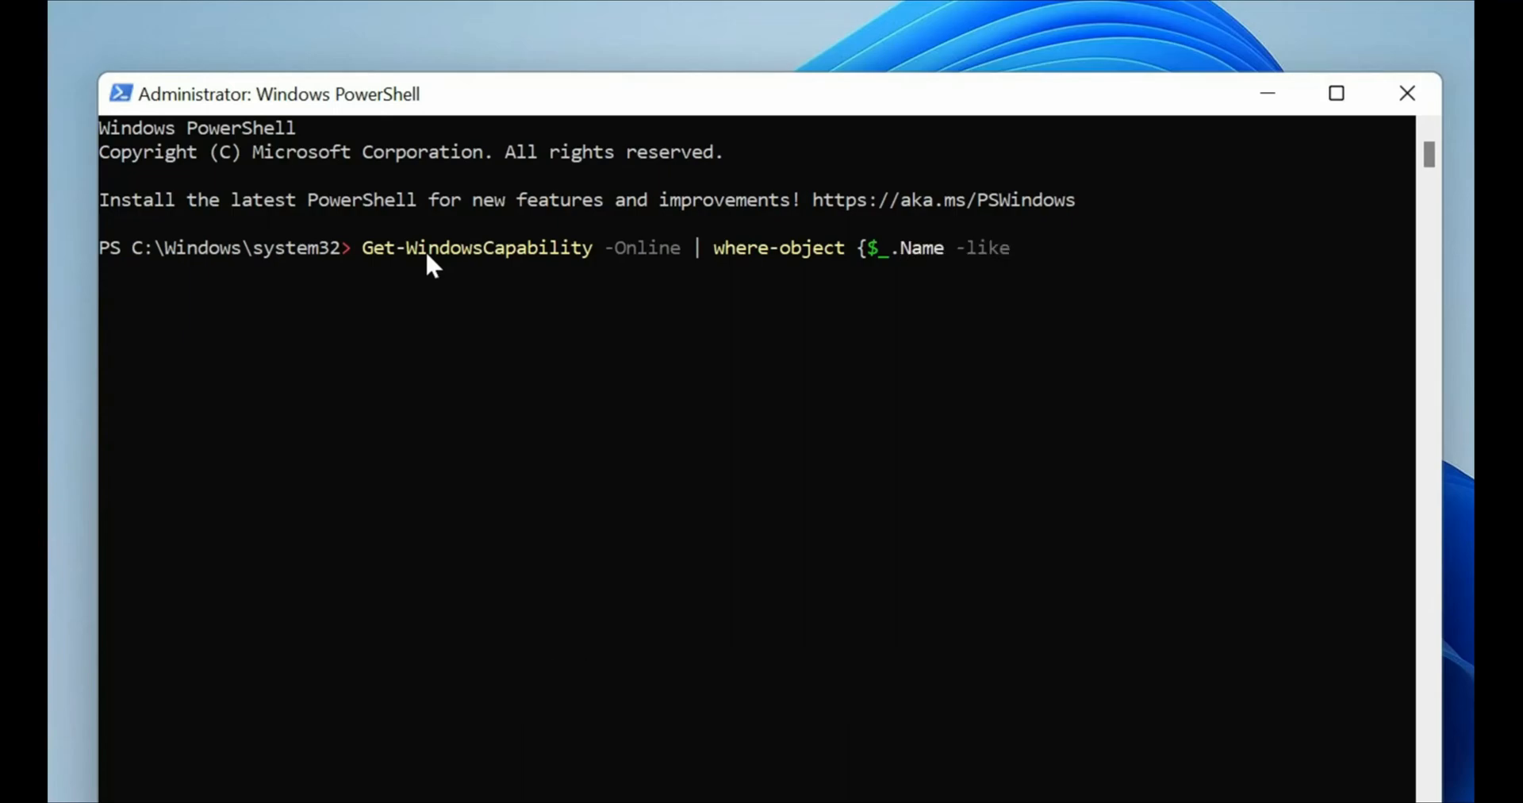
{"action": "type", "text": "\""}
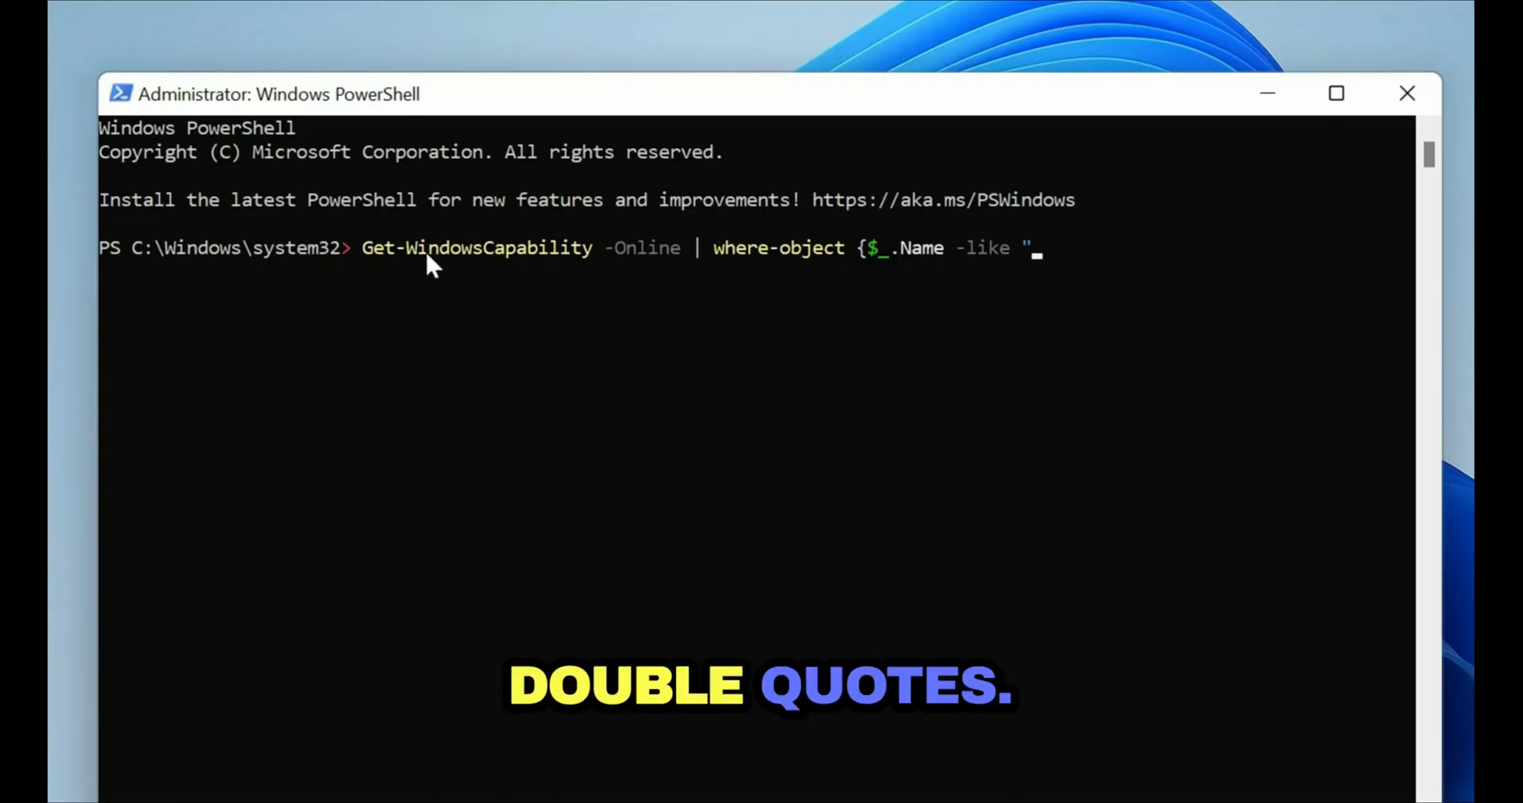
{"action": "type", "text": "\""}
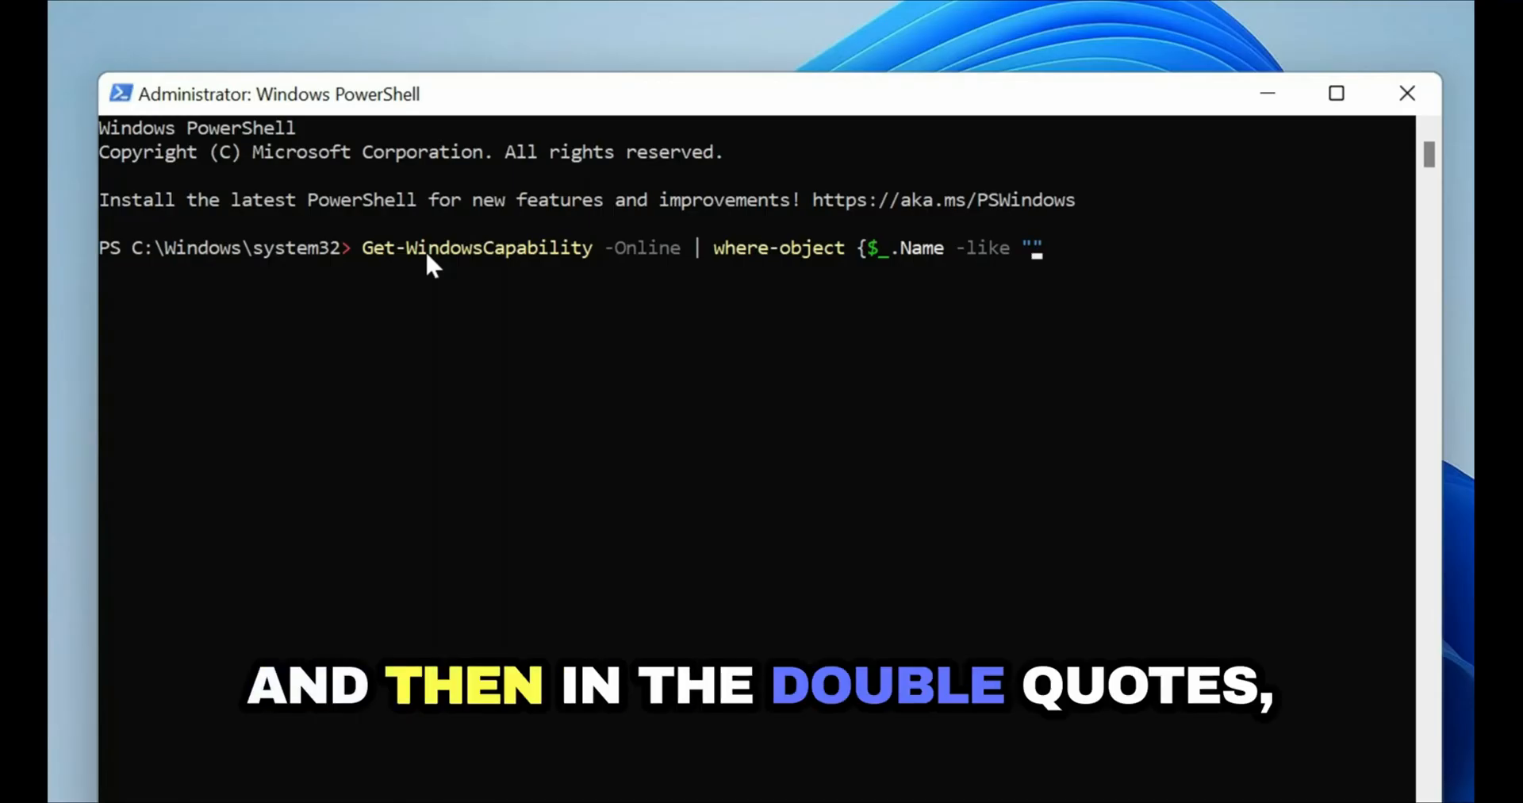
{"action": "type", "text": "Rsat"}
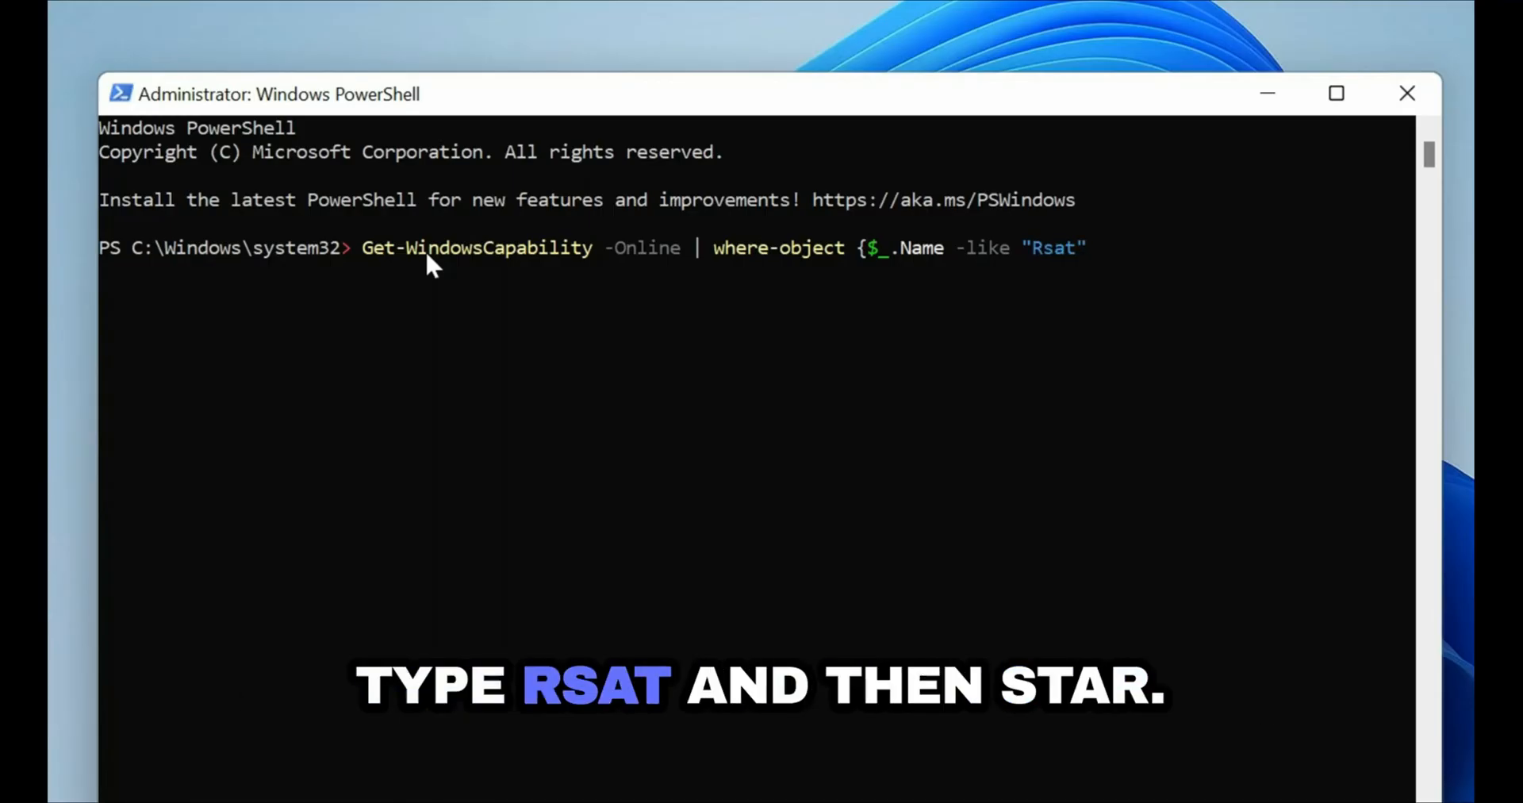
{"action": "type", "text": "*\"}"}
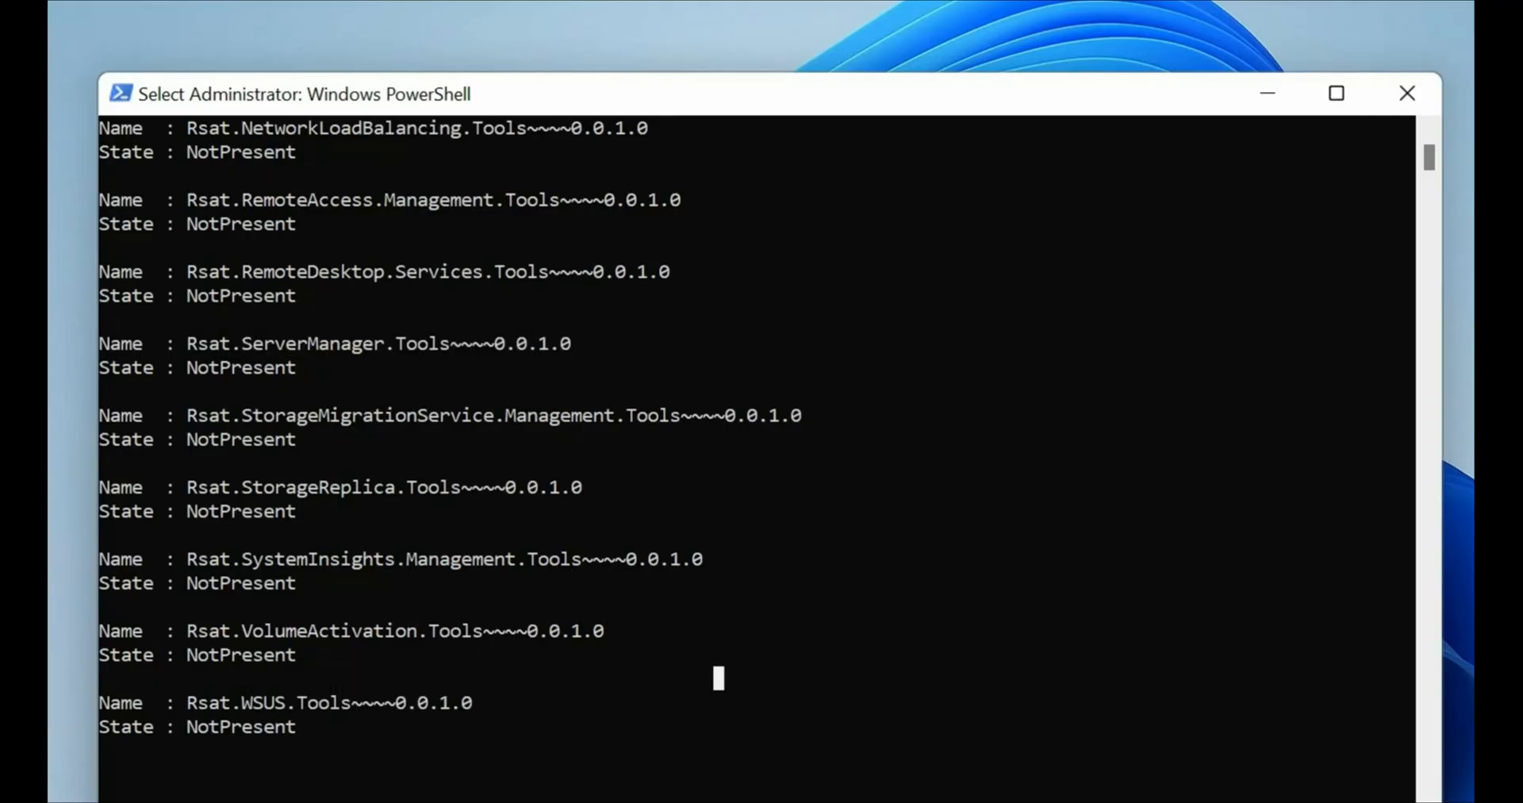
{"action": "mouse_move", "coordinate": [788, 746]}
{"action": "type", "text": "Get-WindowsCapability "}
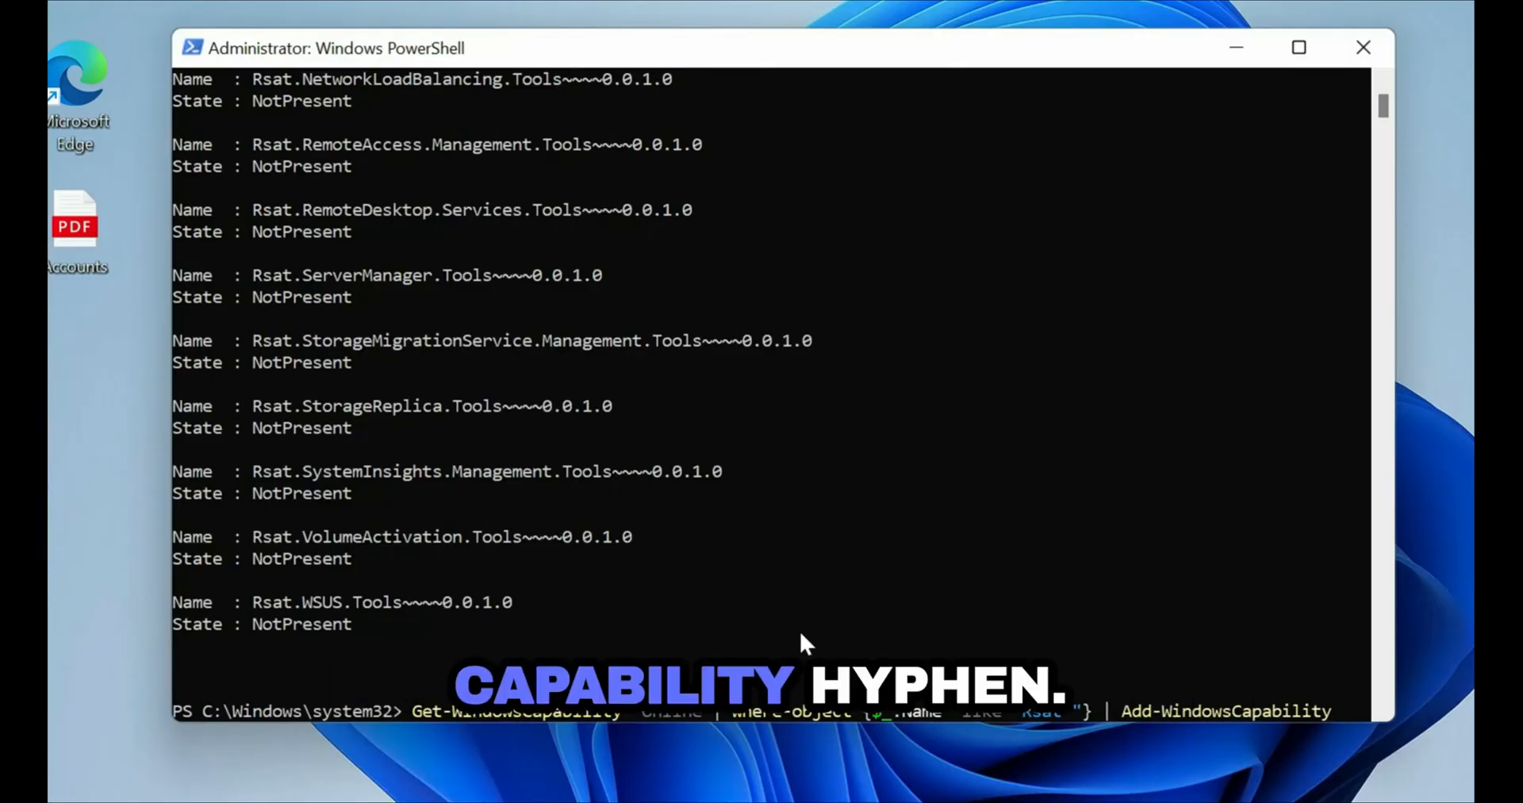
Review the RSAT listing and begin retyping the Get-WindowsCapability -Online pipeline.
{"action": "type", "text": "-Online | where-object {$_.Name -like \"Rsat*"}
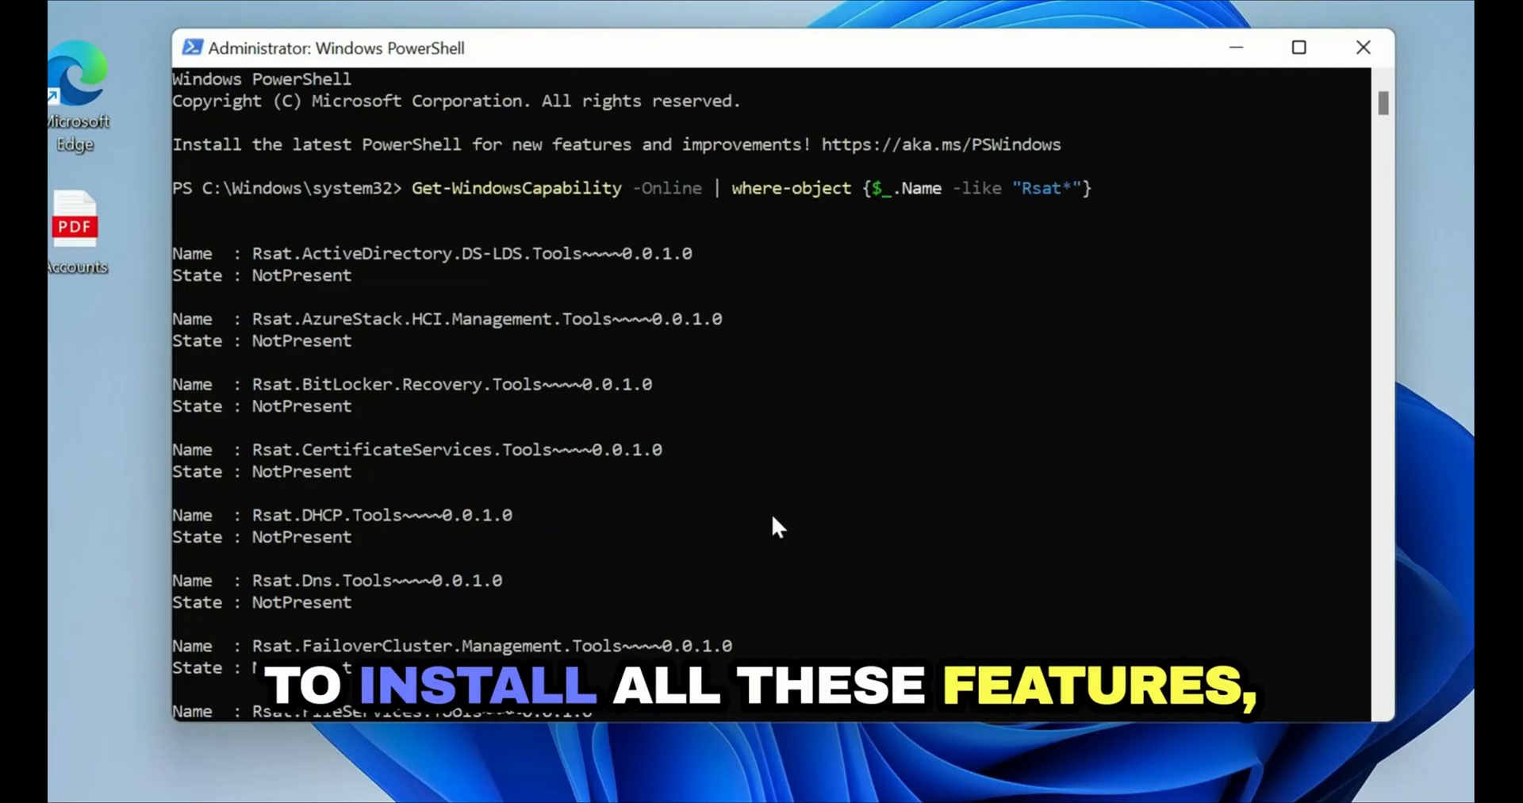
{"action": "scroll", "scroll_direction": "down", "scroll_amount": 3}
{"action": "type", "text": "Get-WindowsCapability -Online | where-object {$"}
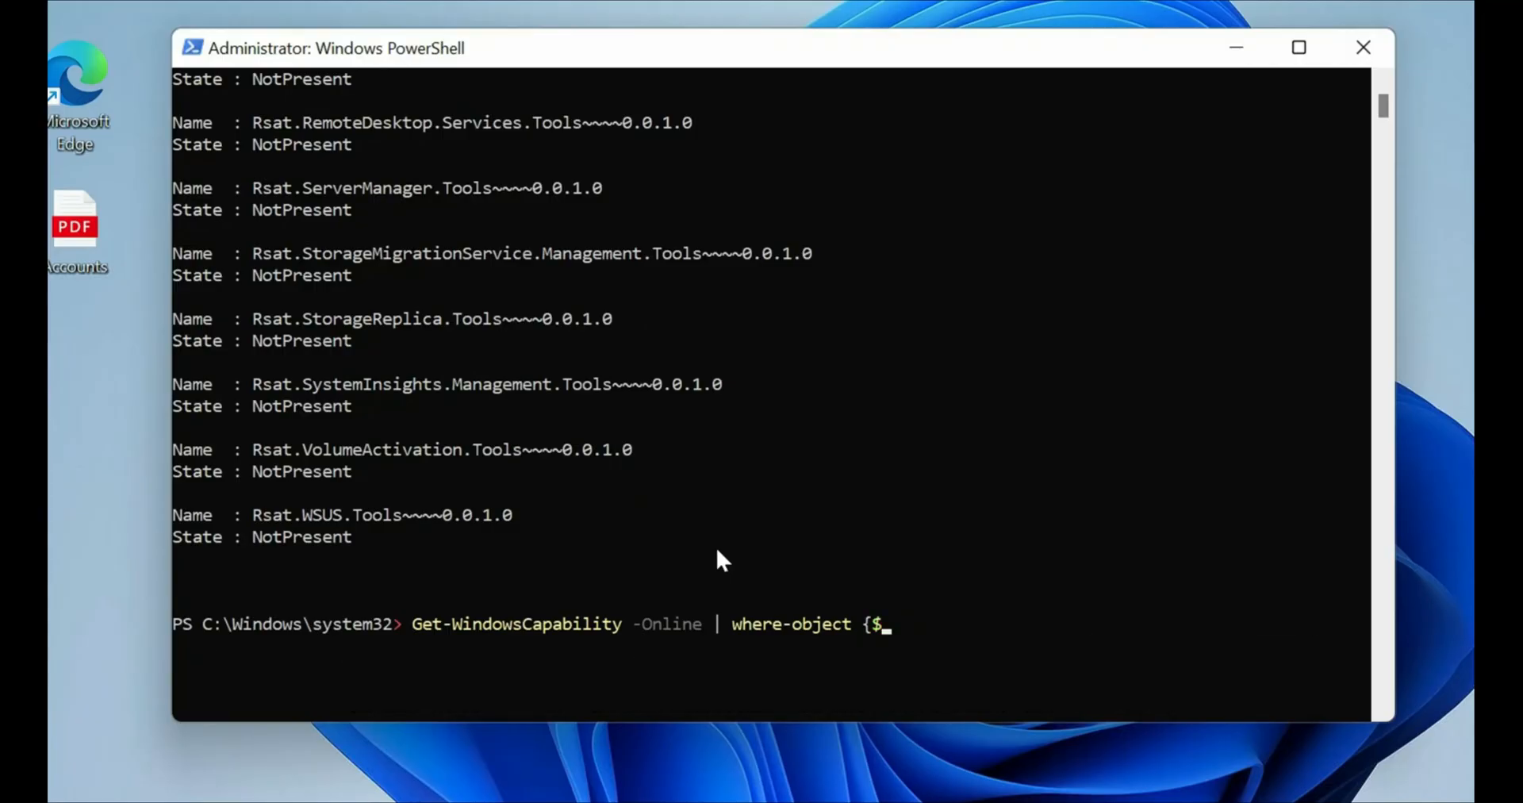
Discard the half-typed query and run Add-WindowsCapability -Online -Name Rsat.ServerManager.Tools~~~~0.0.1.0.
{"action": "key", "text": "Escape"}
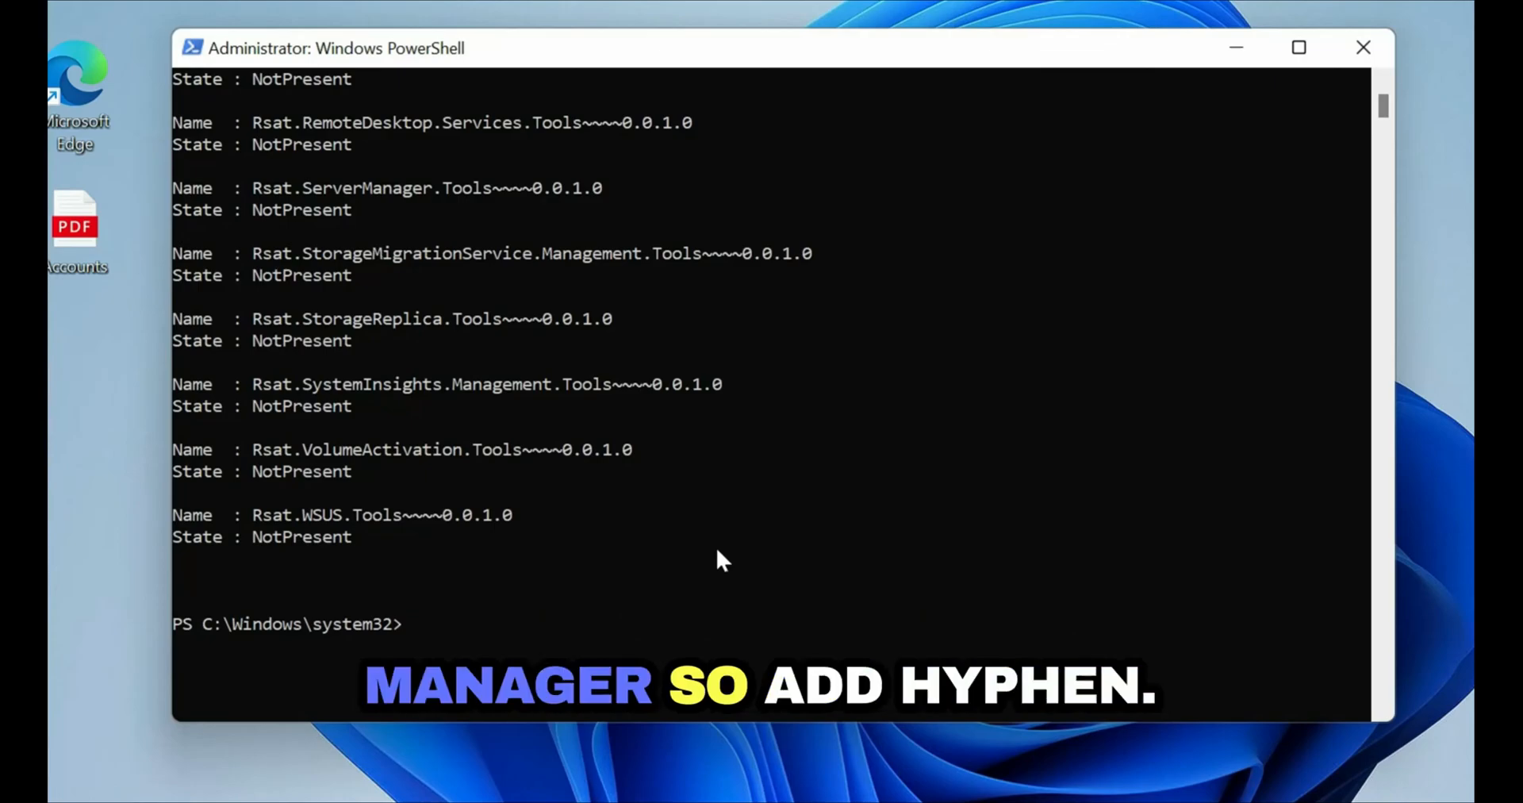
{"action": "type", "text": "add-"}
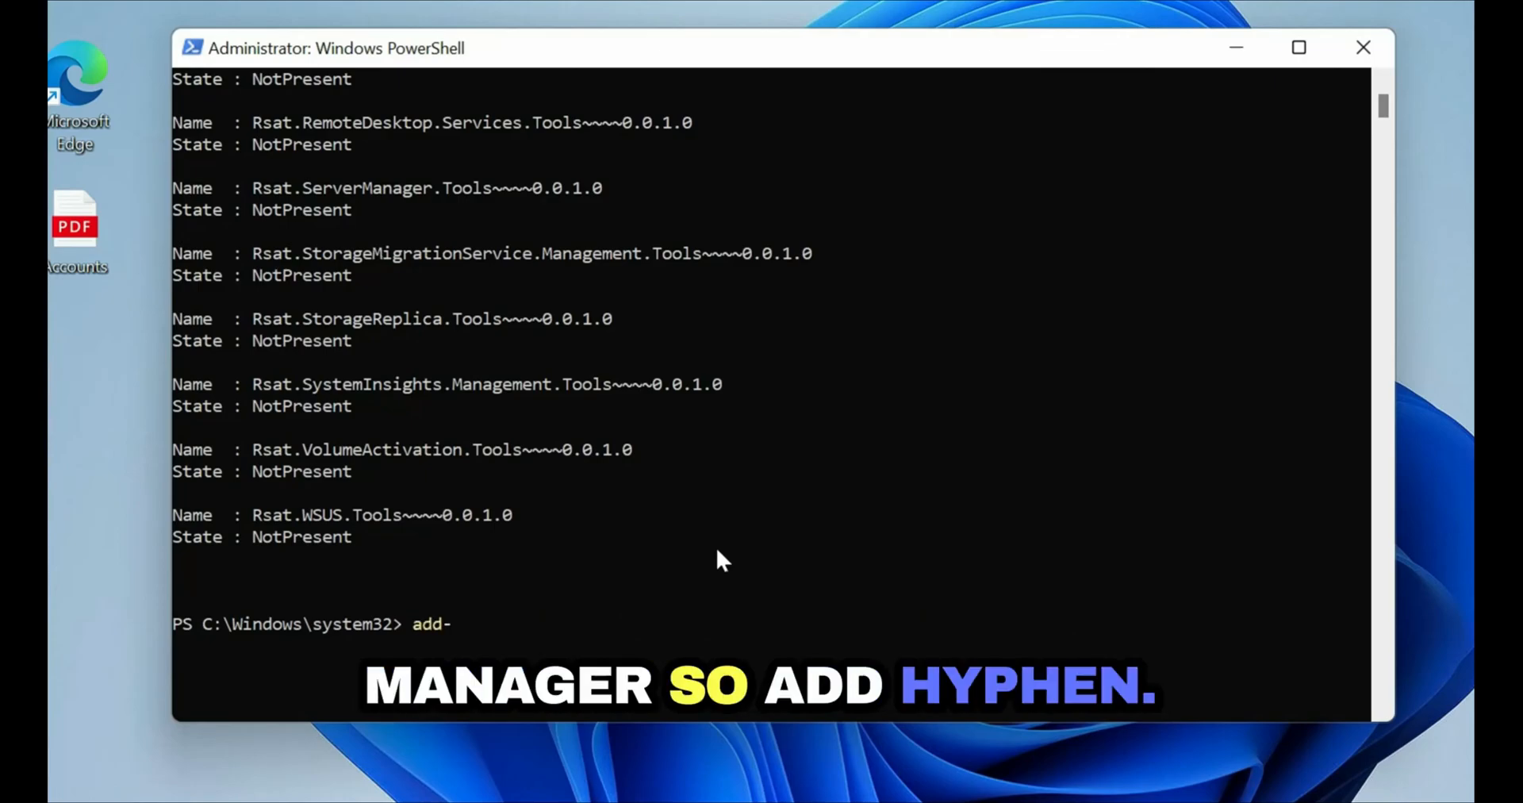
{"action": "type", "text": "windowscapa"}
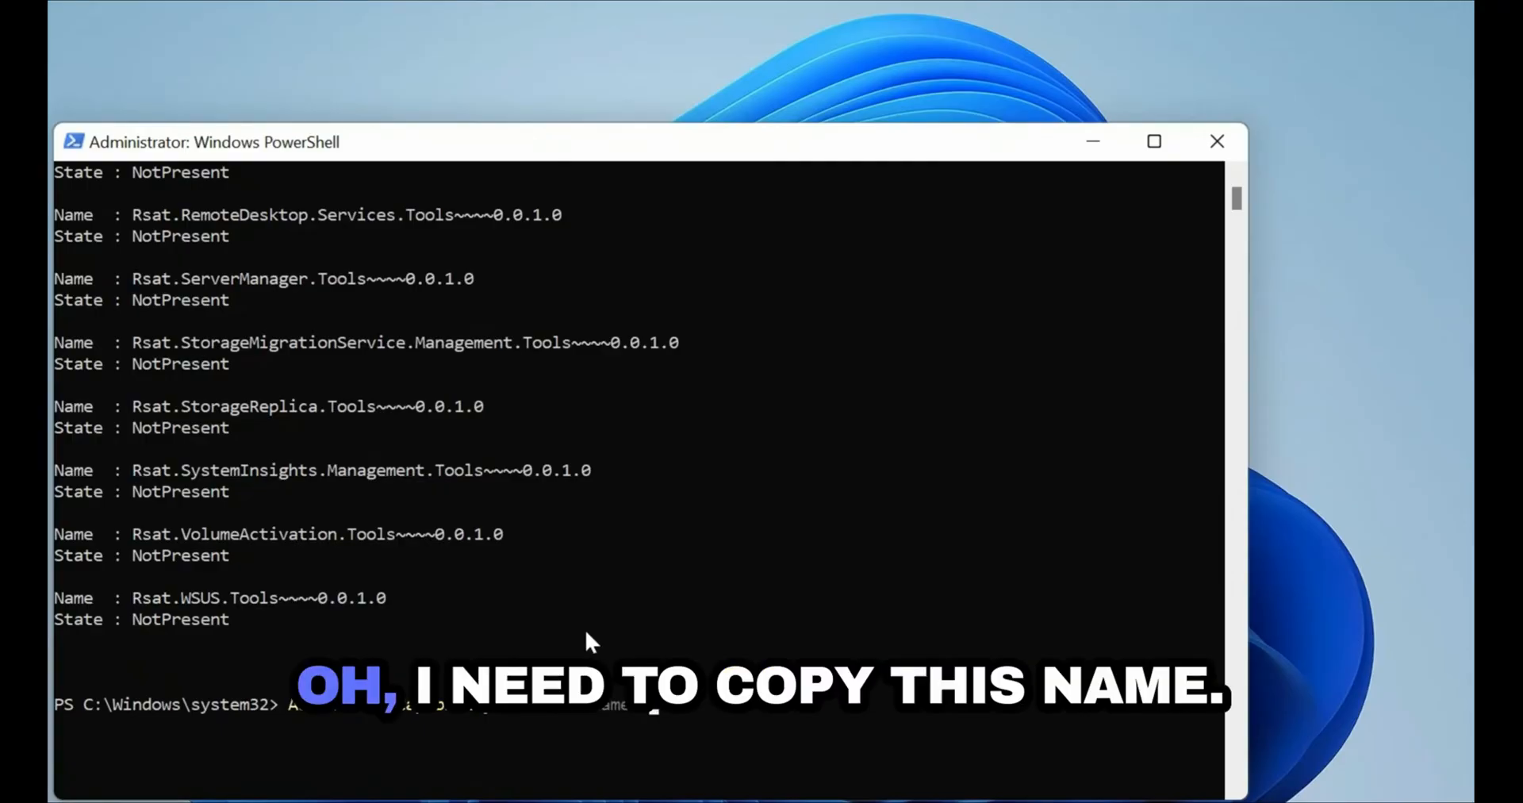
{"action": "type", "text": "Add-WindowsCapability -Online -Name"}
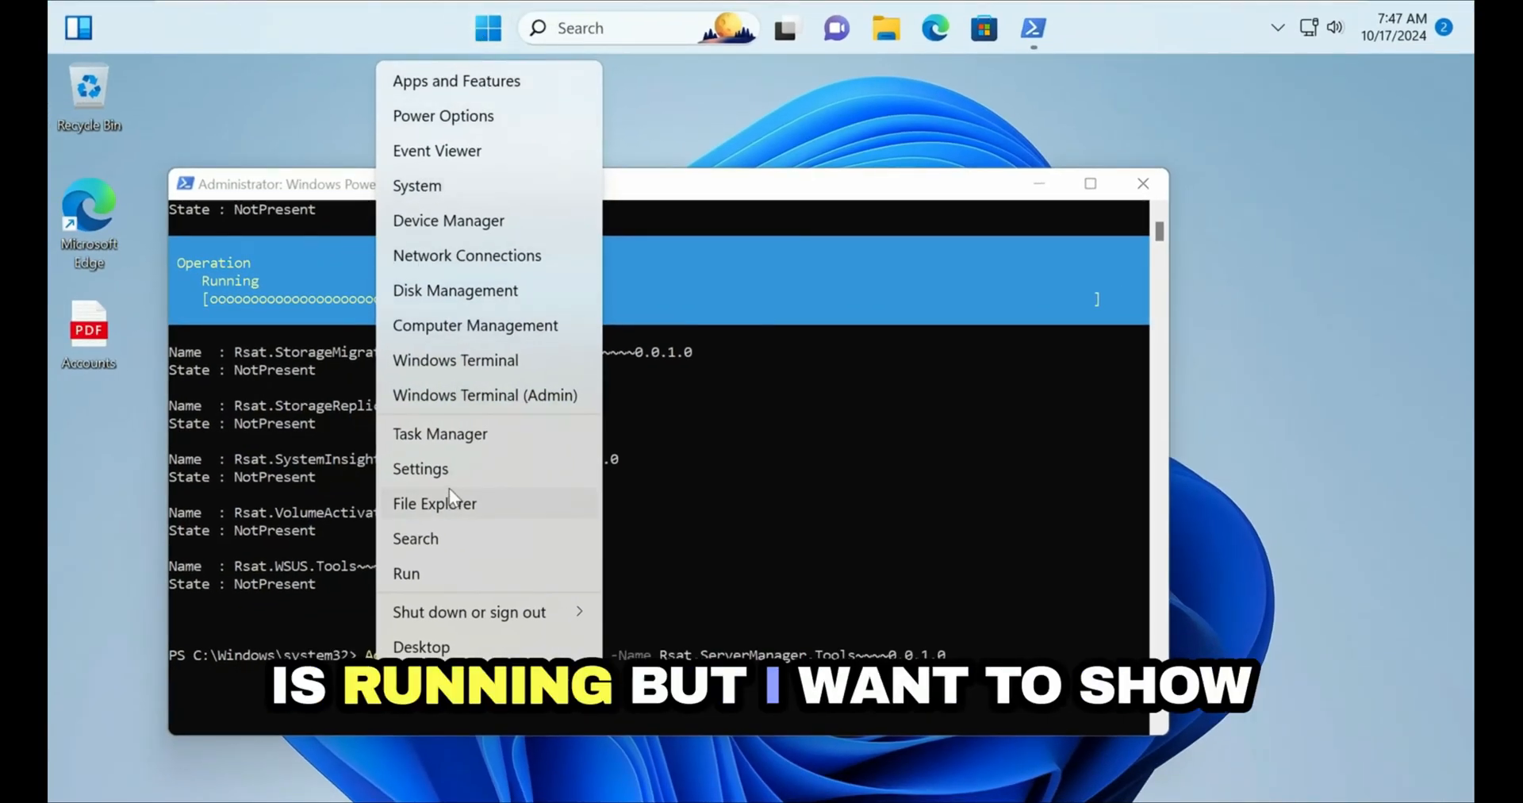
Navigate Settings > Apps > Optional features to see RSAT: Server Manager installing.
{"action": "left_click", "coordinate": [420, 468]}
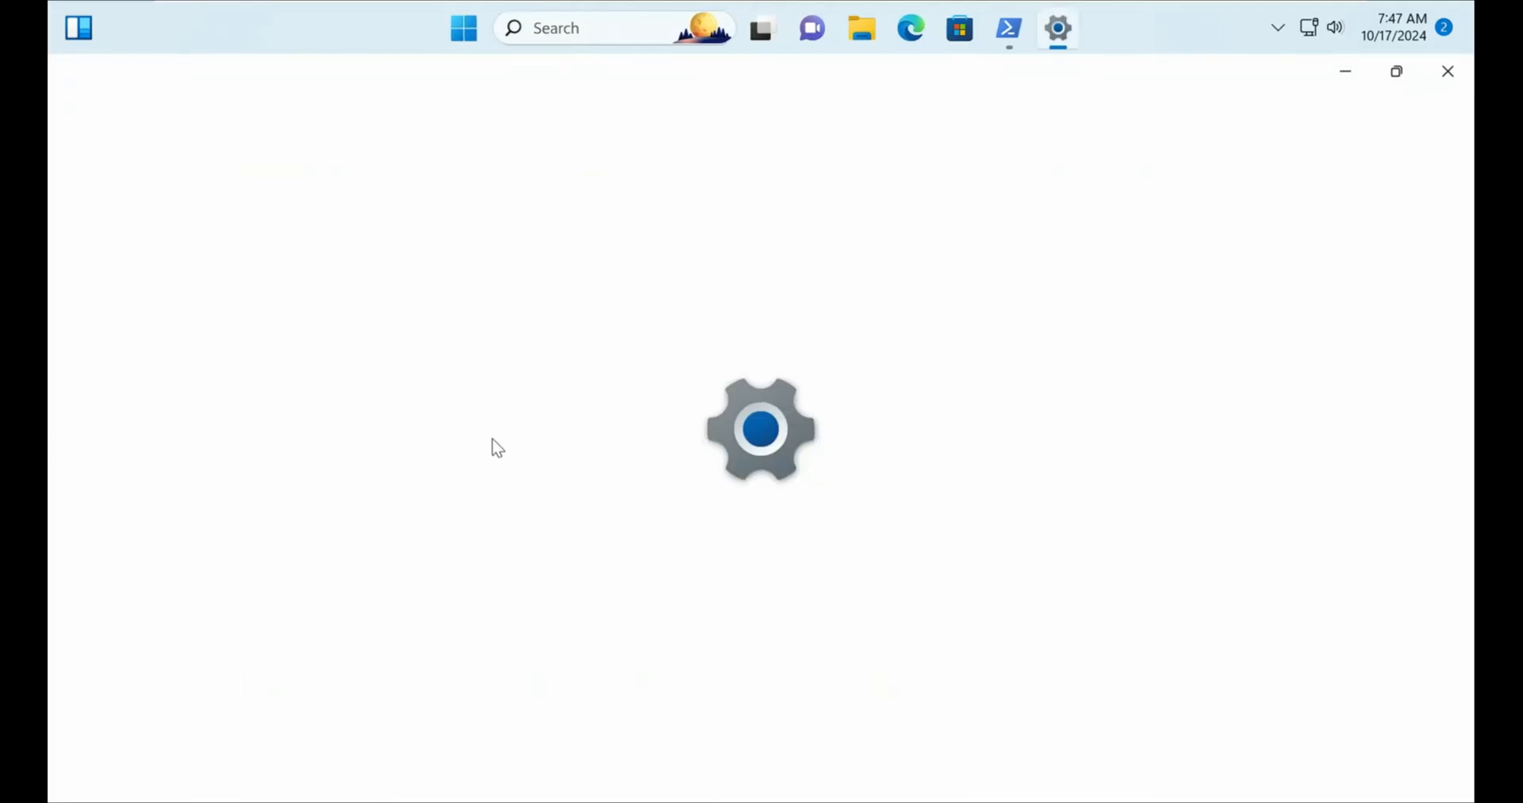
{"action": "left_click", "coordinate": [131, 471]}
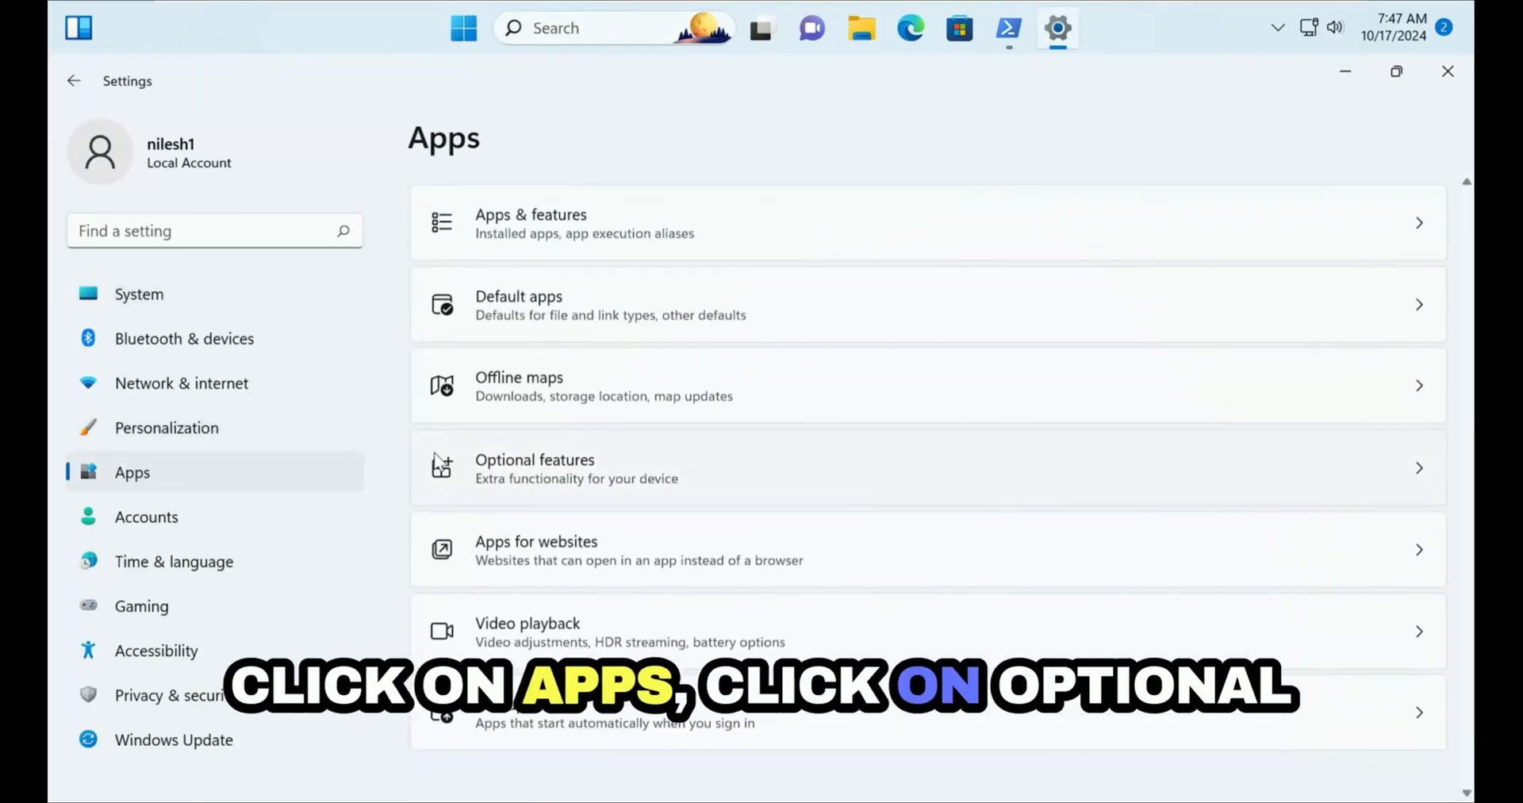
{"action": "left_click", "coordinate": [535, 468]}
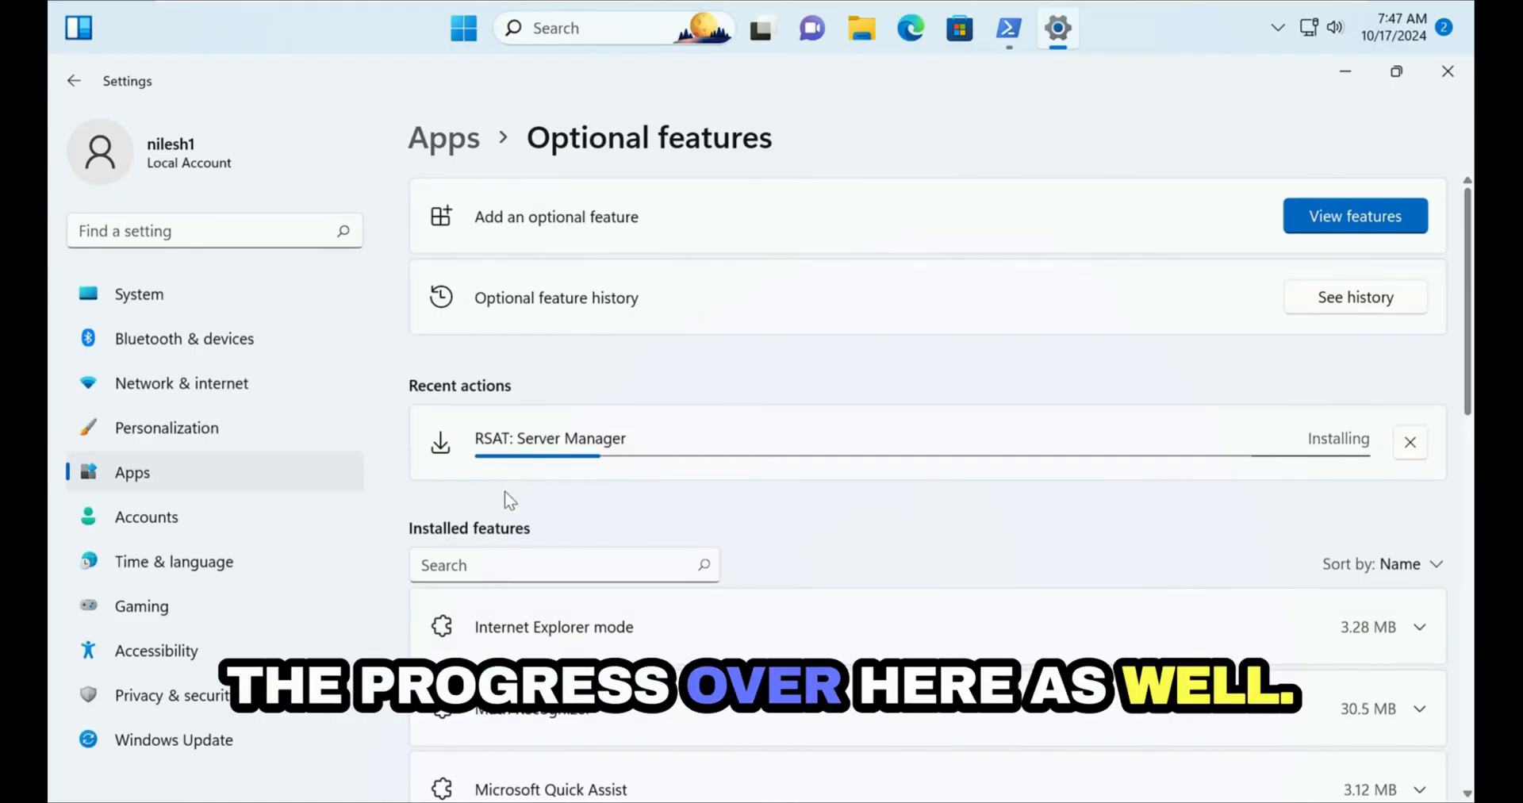
{"action": "mouse_move", "coordinate": [479, 465]}
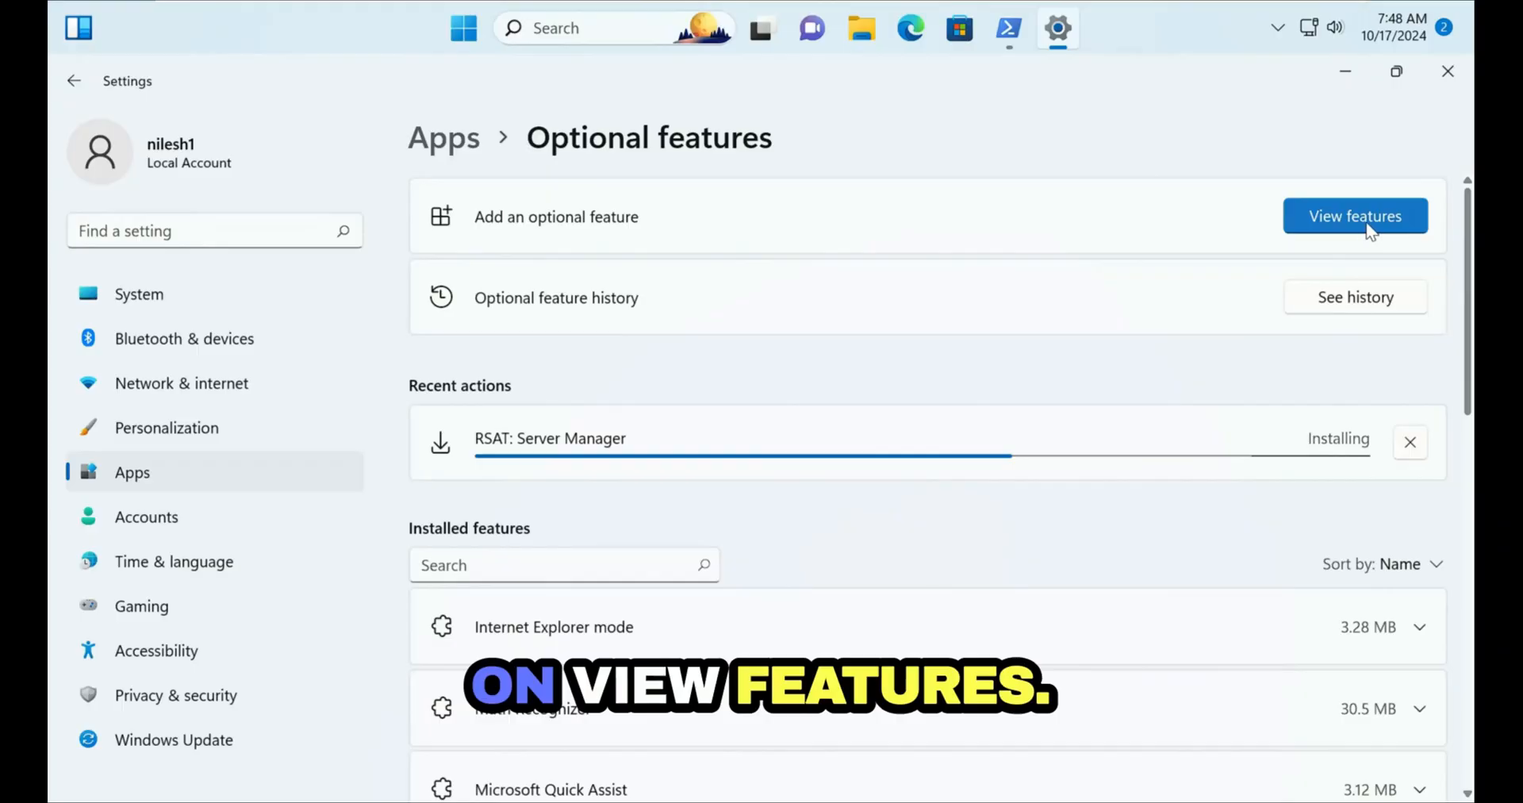
{"action": "left_click", "coordinate": [1353, 216]}
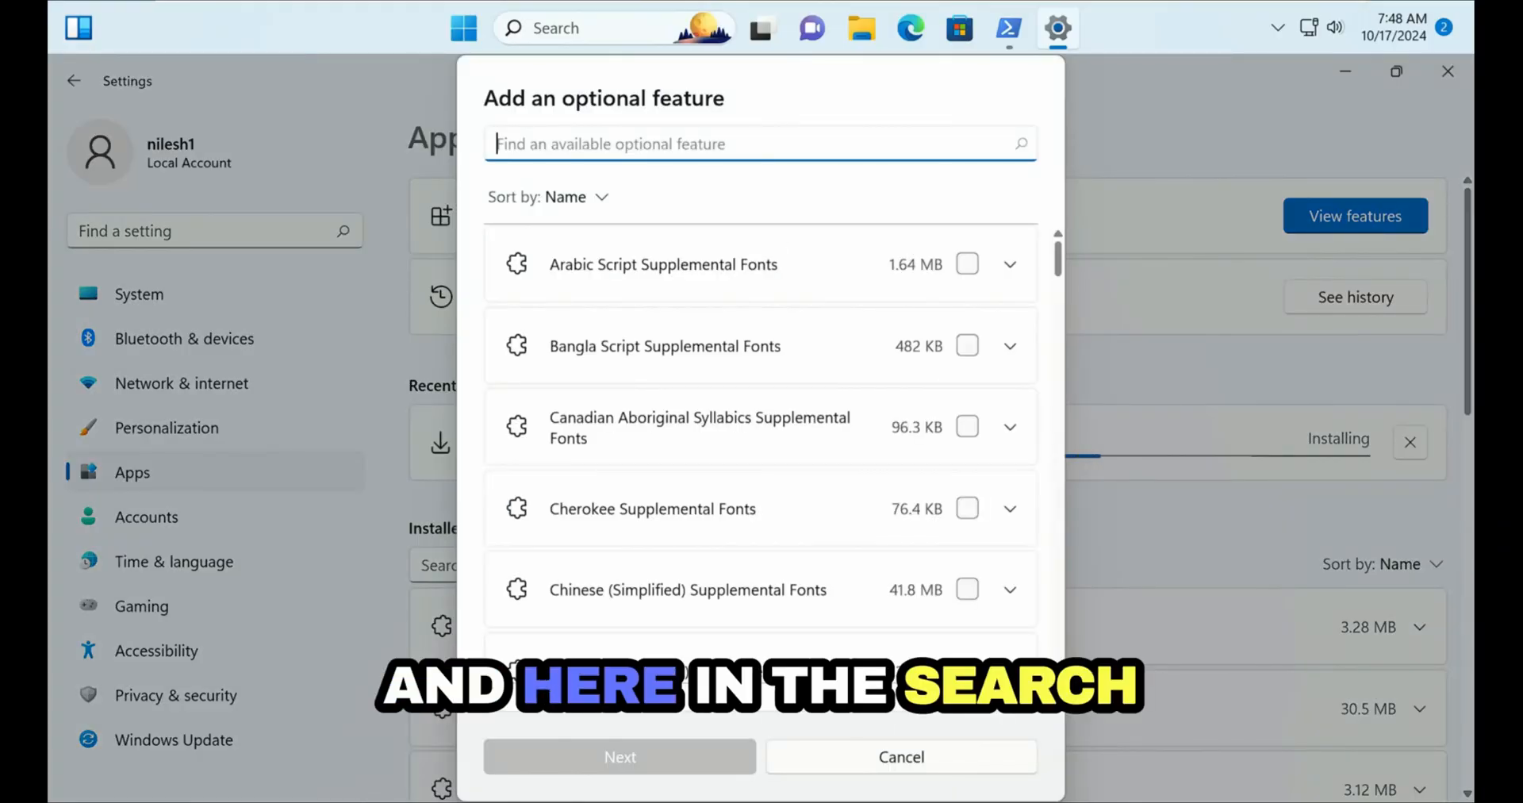
{"action": "type", "text": "server mana"}
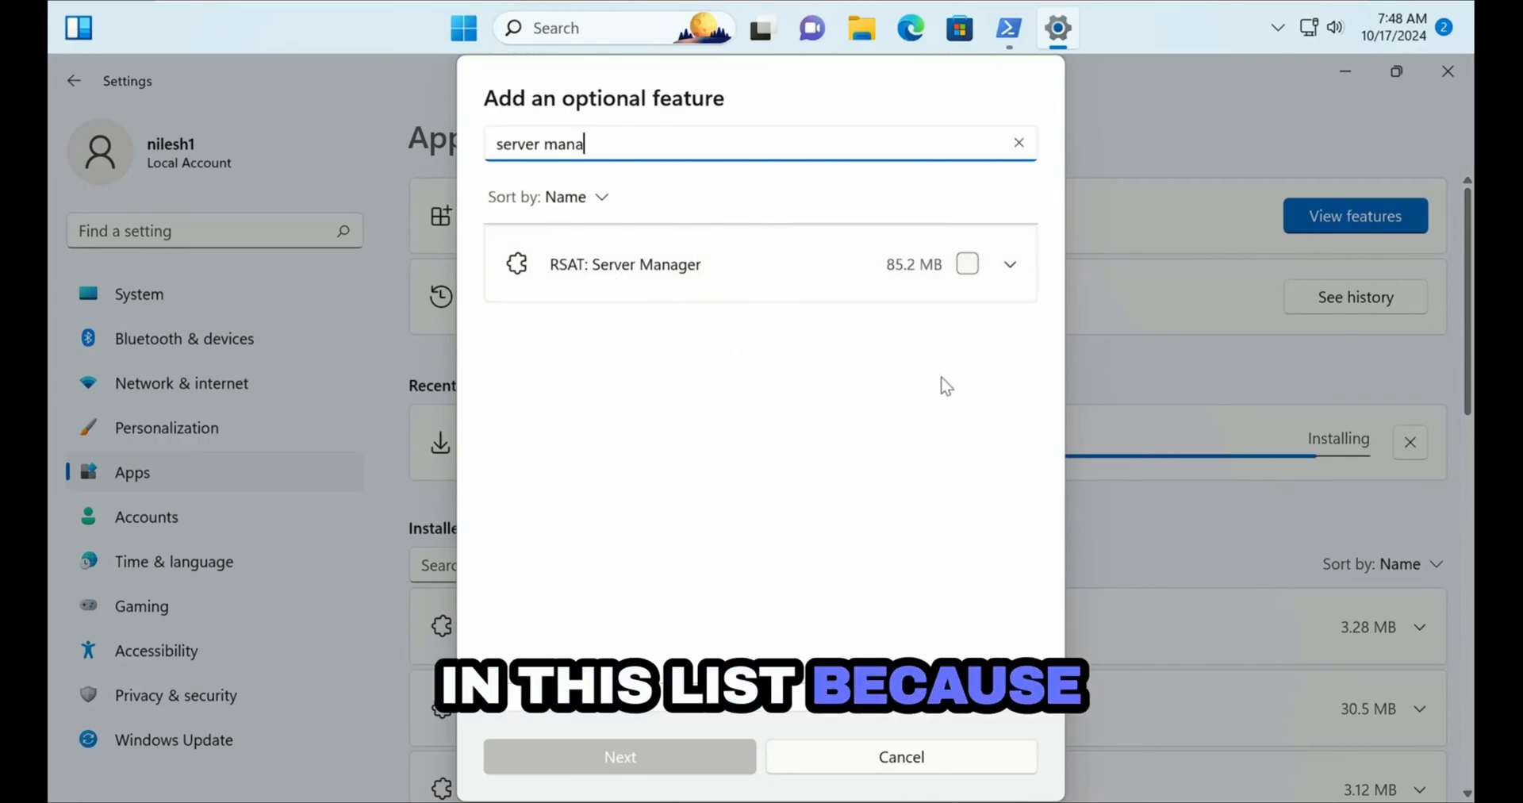
{"action": "mouse_move", "coordinate": [1356, 489]}
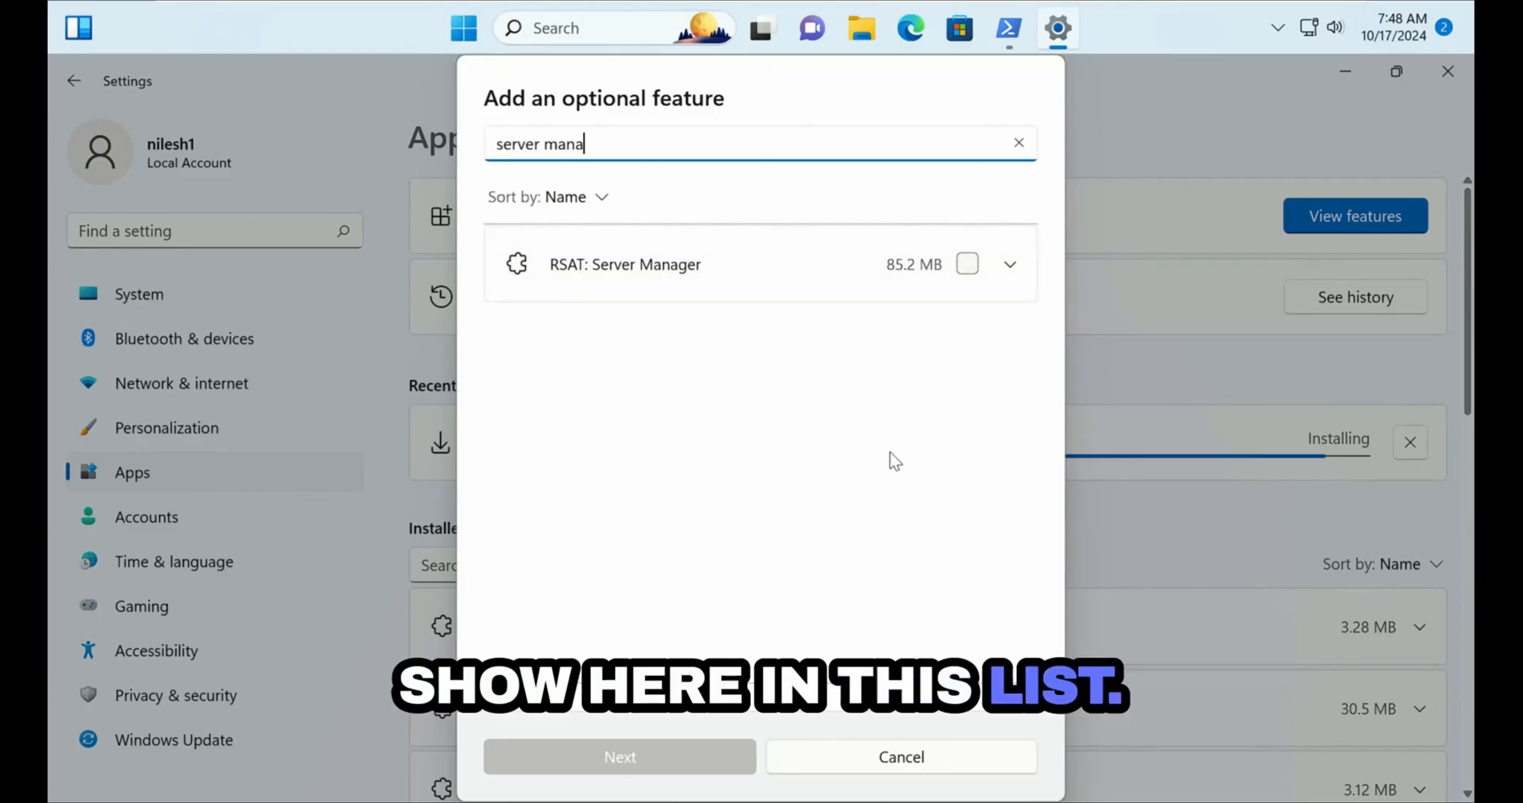
{"action": "left_click", "coordinate": [899, 757]}
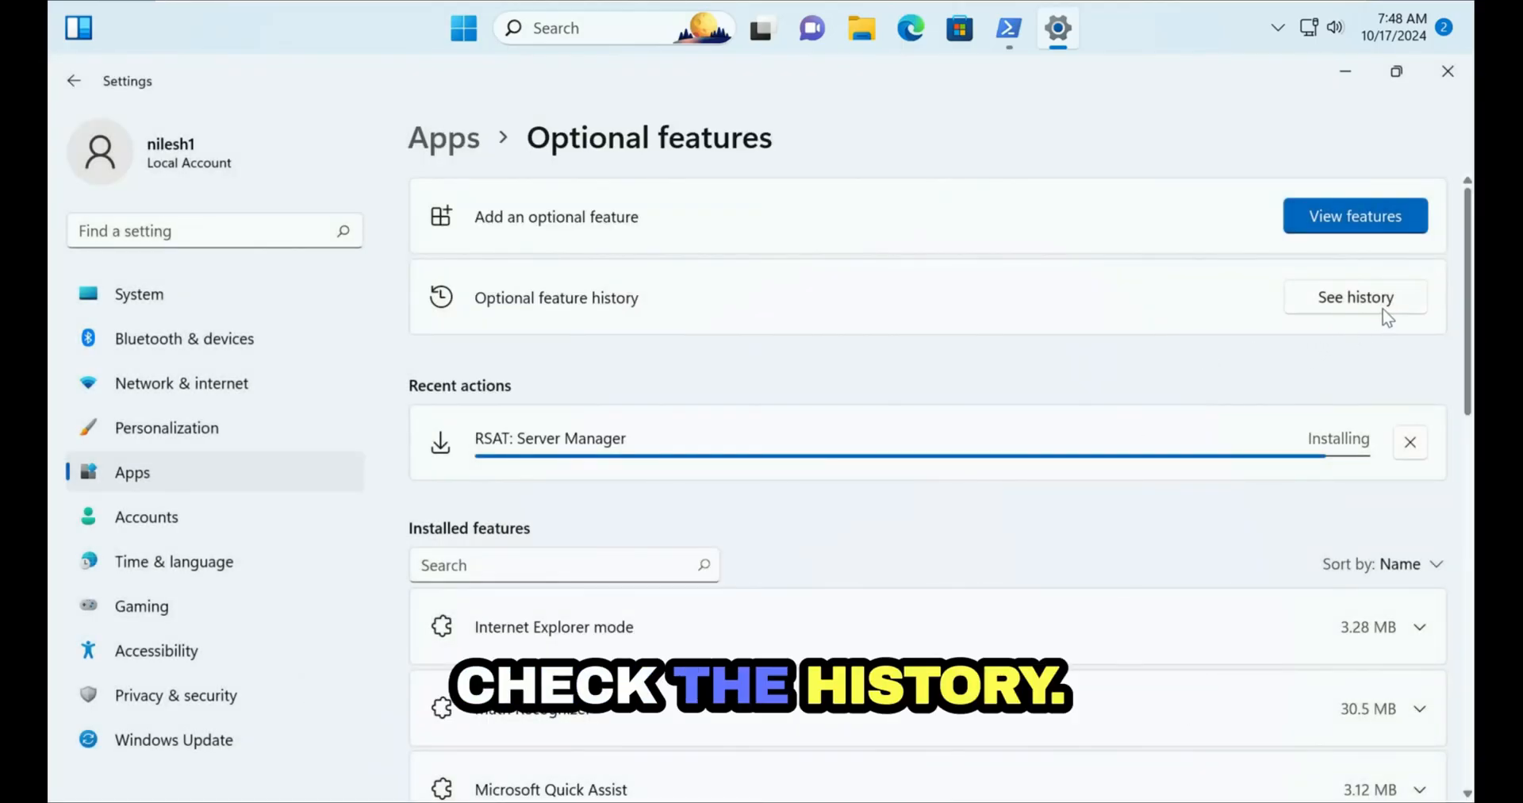
{"action": "left_click", "coordinate": [1353, 297]}
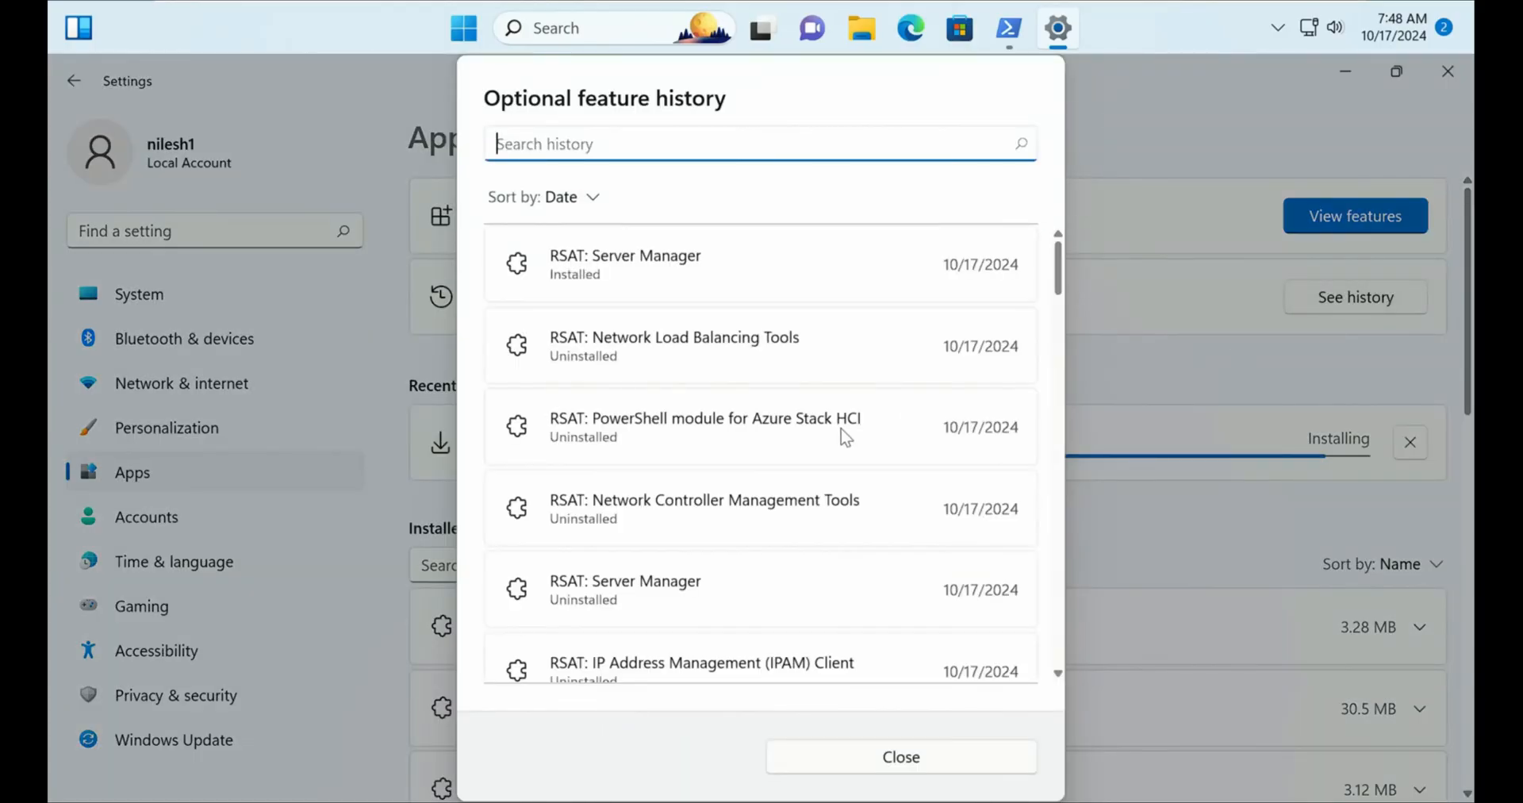
{"action": "scroll", "scroll_direction": "down", "scroll_amount": 3}
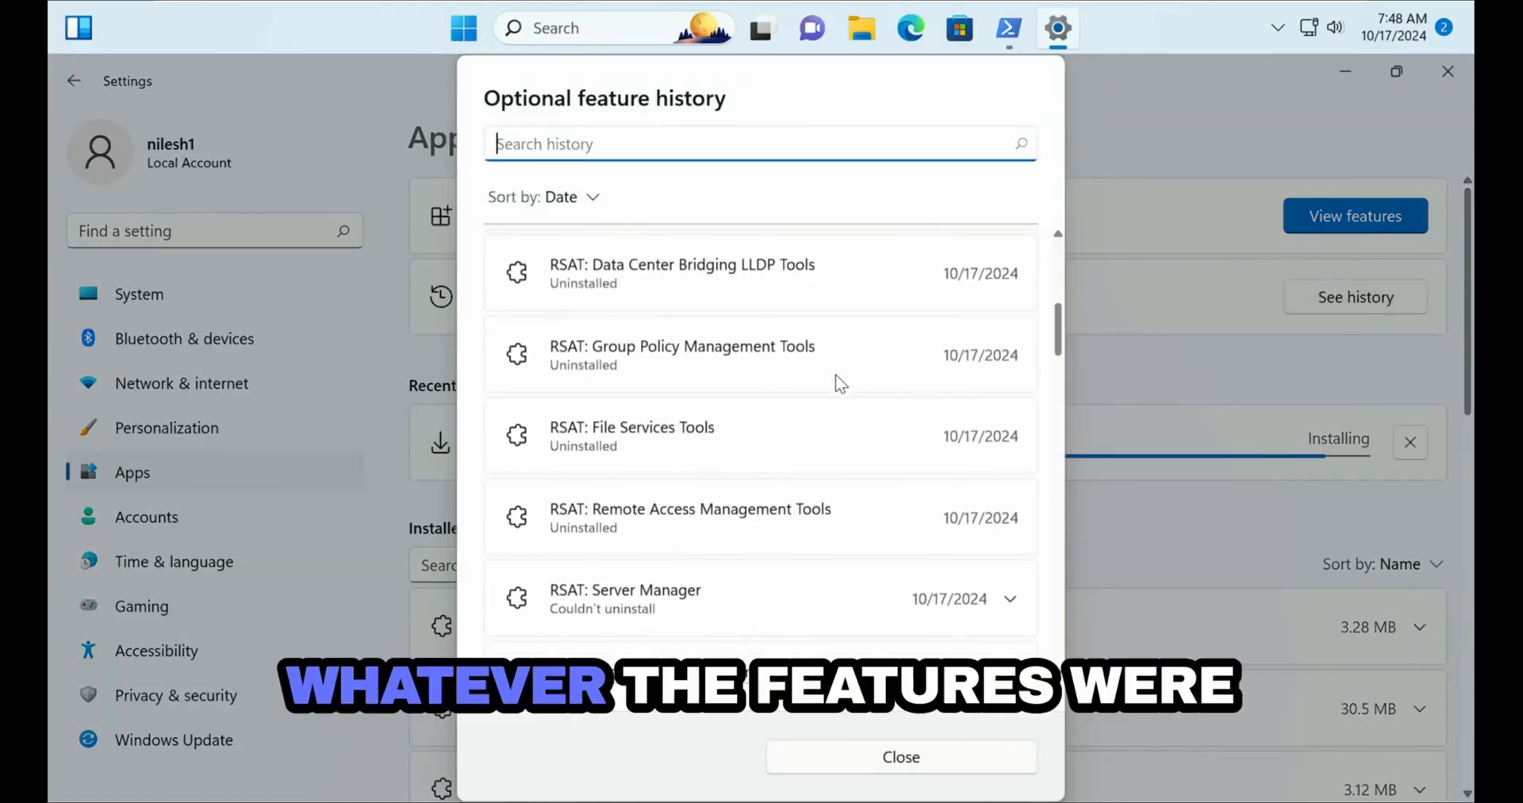
{"action": "scroll", "scroll_direction": "down", "scroll_amount": 3}
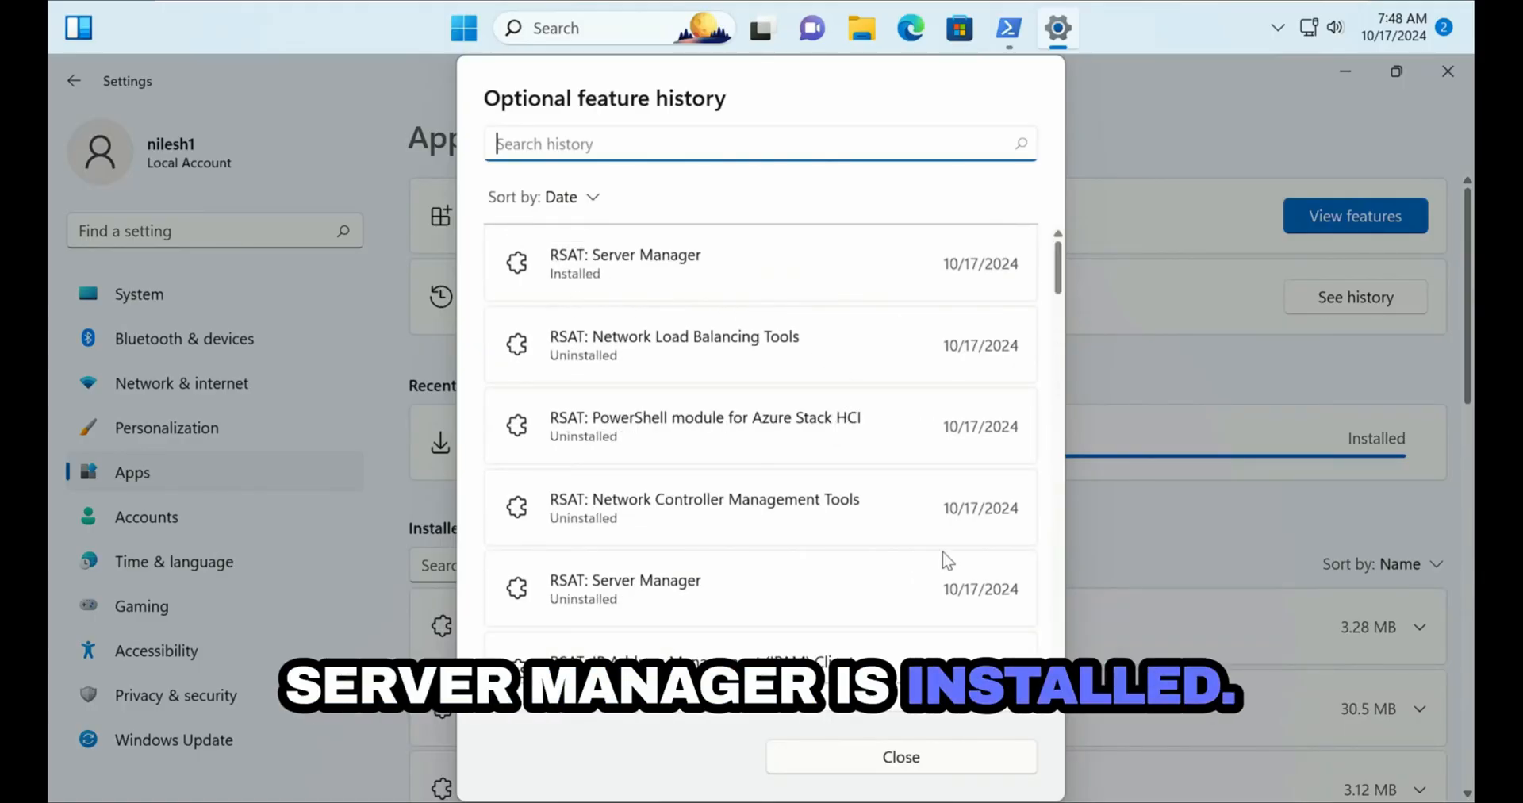
{"action": "left_click", "coordinate": [901, 757]}
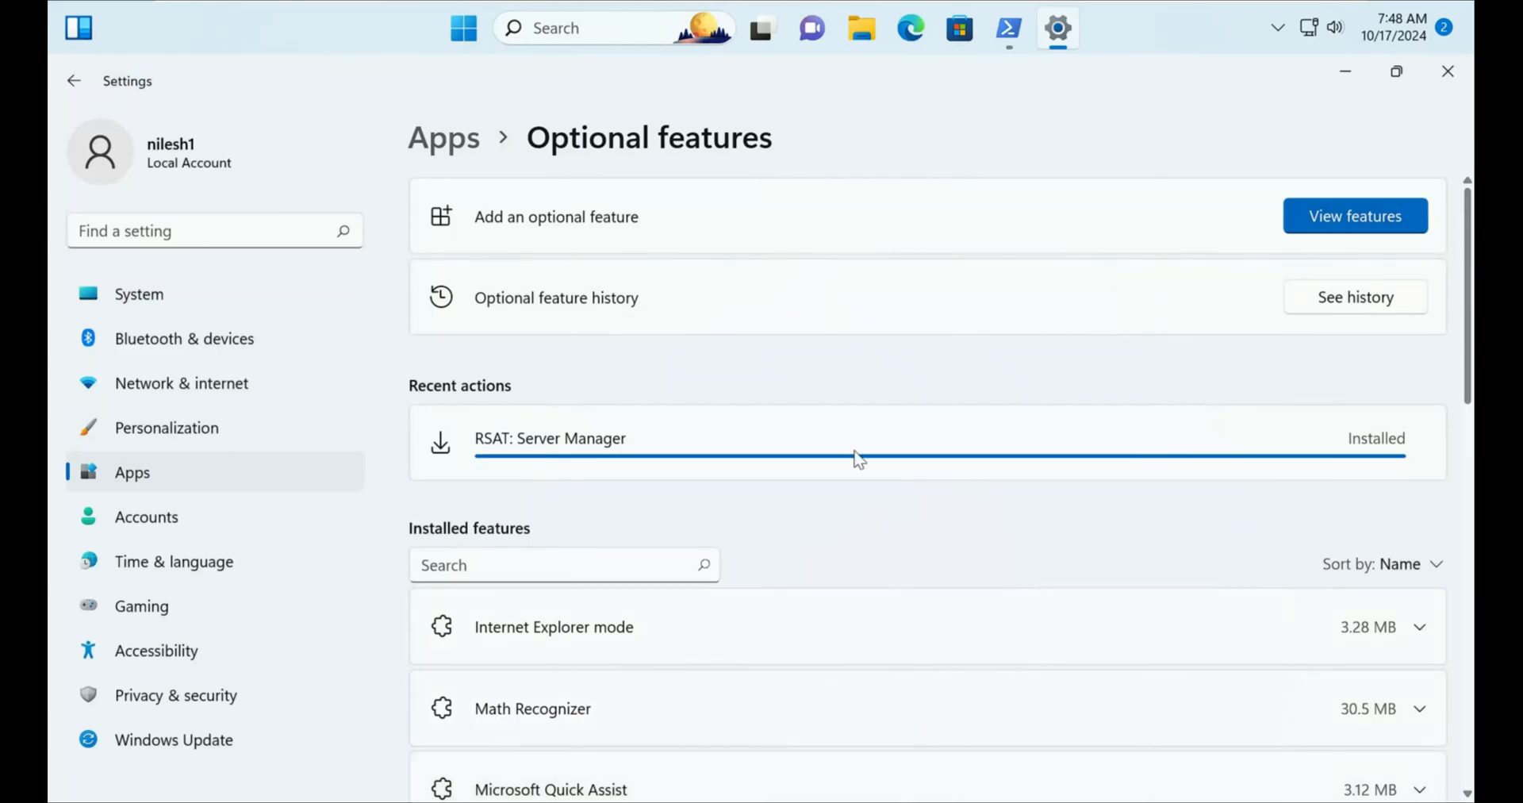
{"action": "mouse_move", "coordinate": [825, 376]}
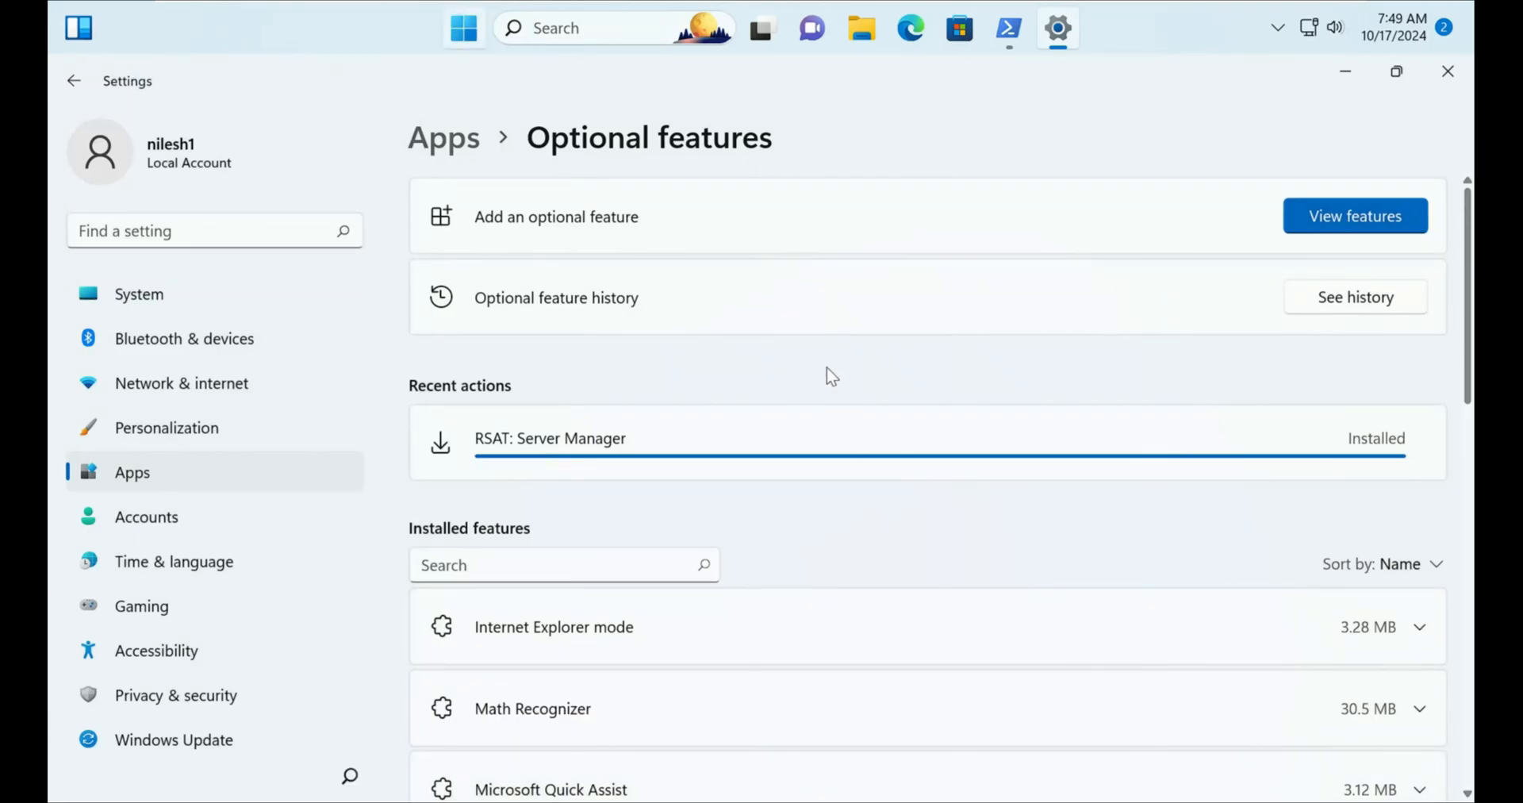
{"action": "type", "text": "server manager"}
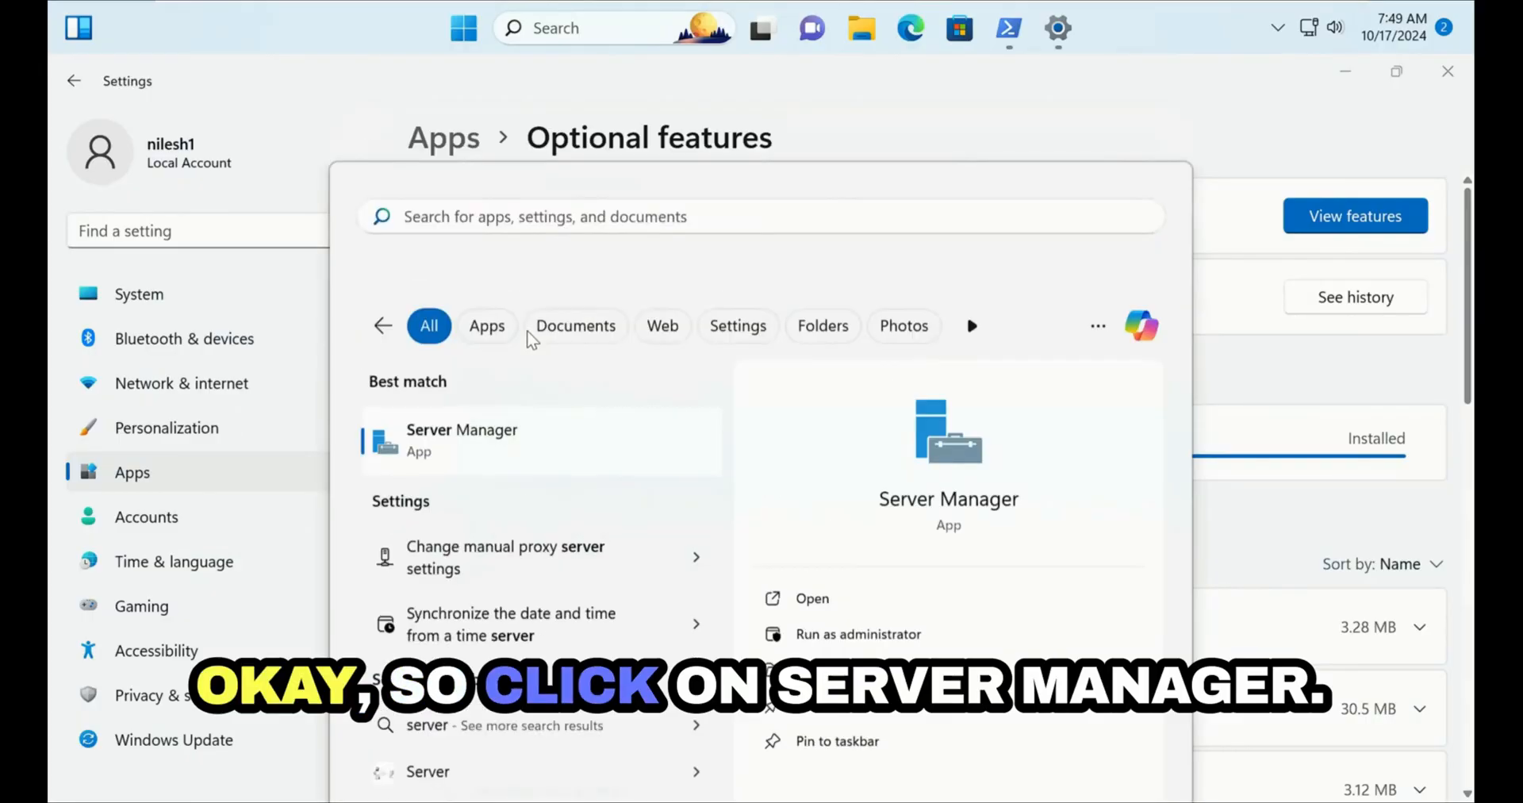
{"action": "left_click", "coordinate": [462, 438]}
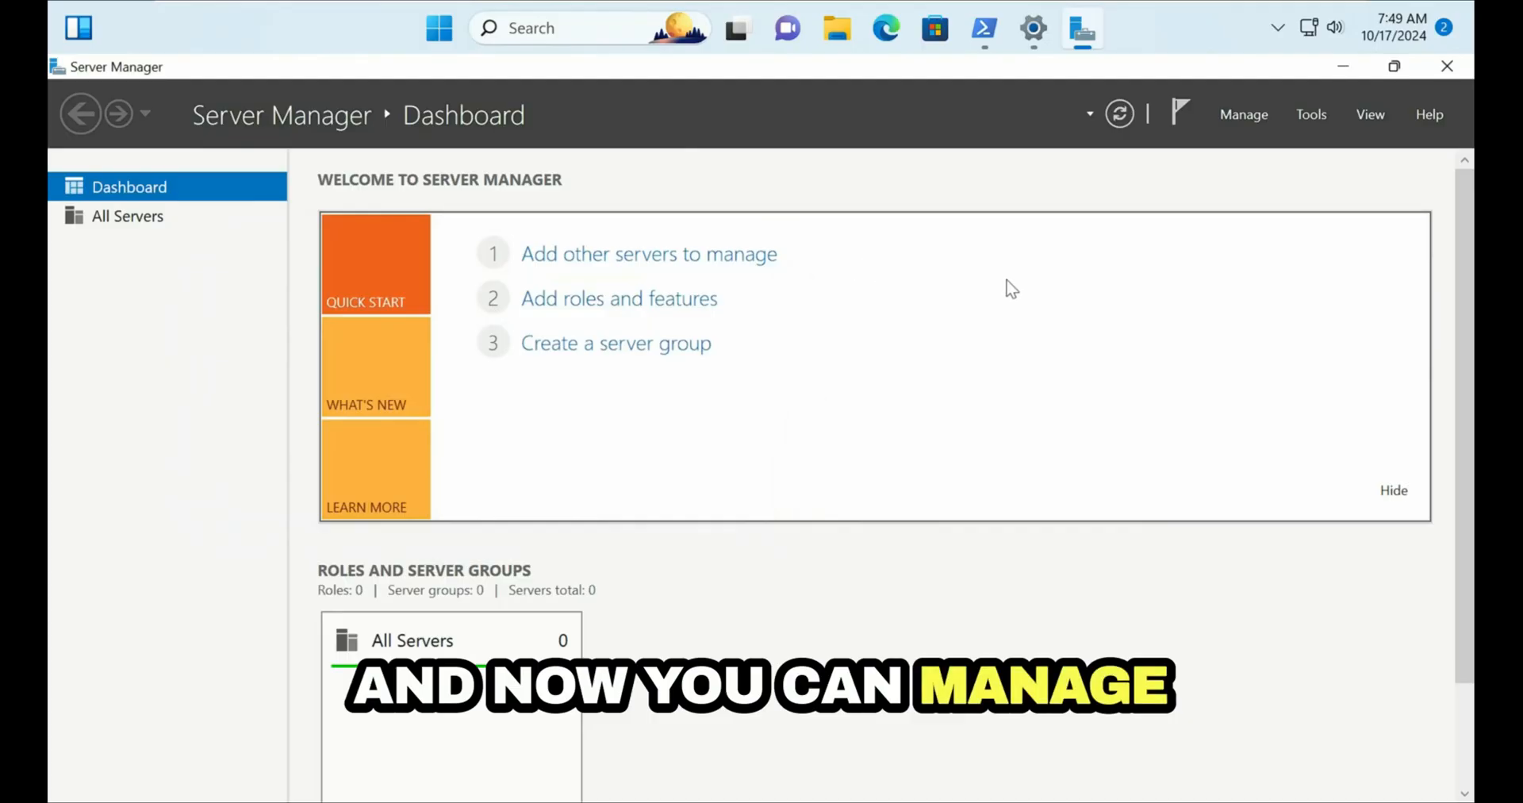
{"action": "mouse_move", "coordinate": [1063, 463]}
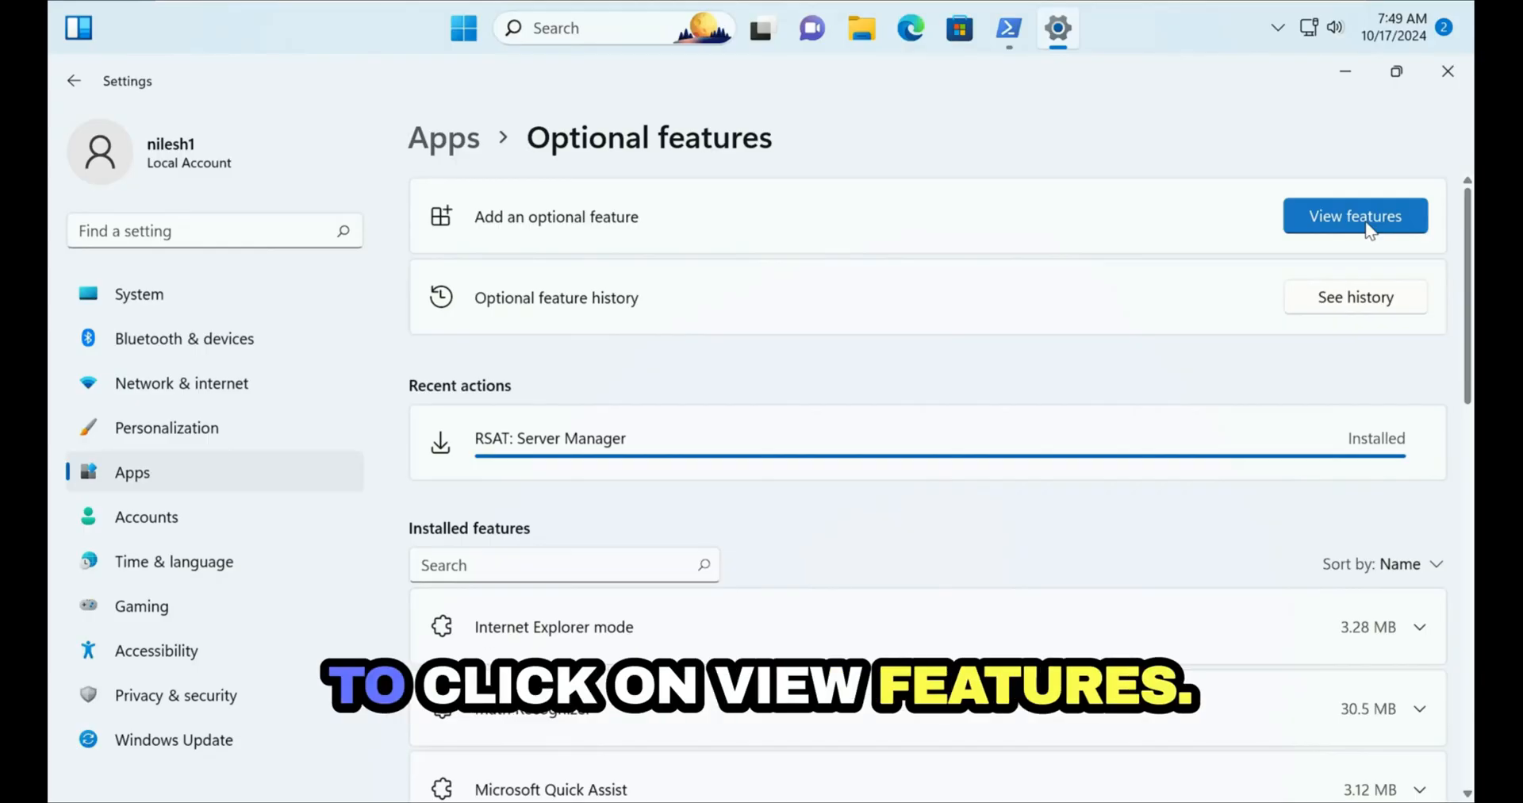
Search available features for 'server mana', find nothing, then clear the search.
{"action": "left_click", "coordinate": [1353, 216]}
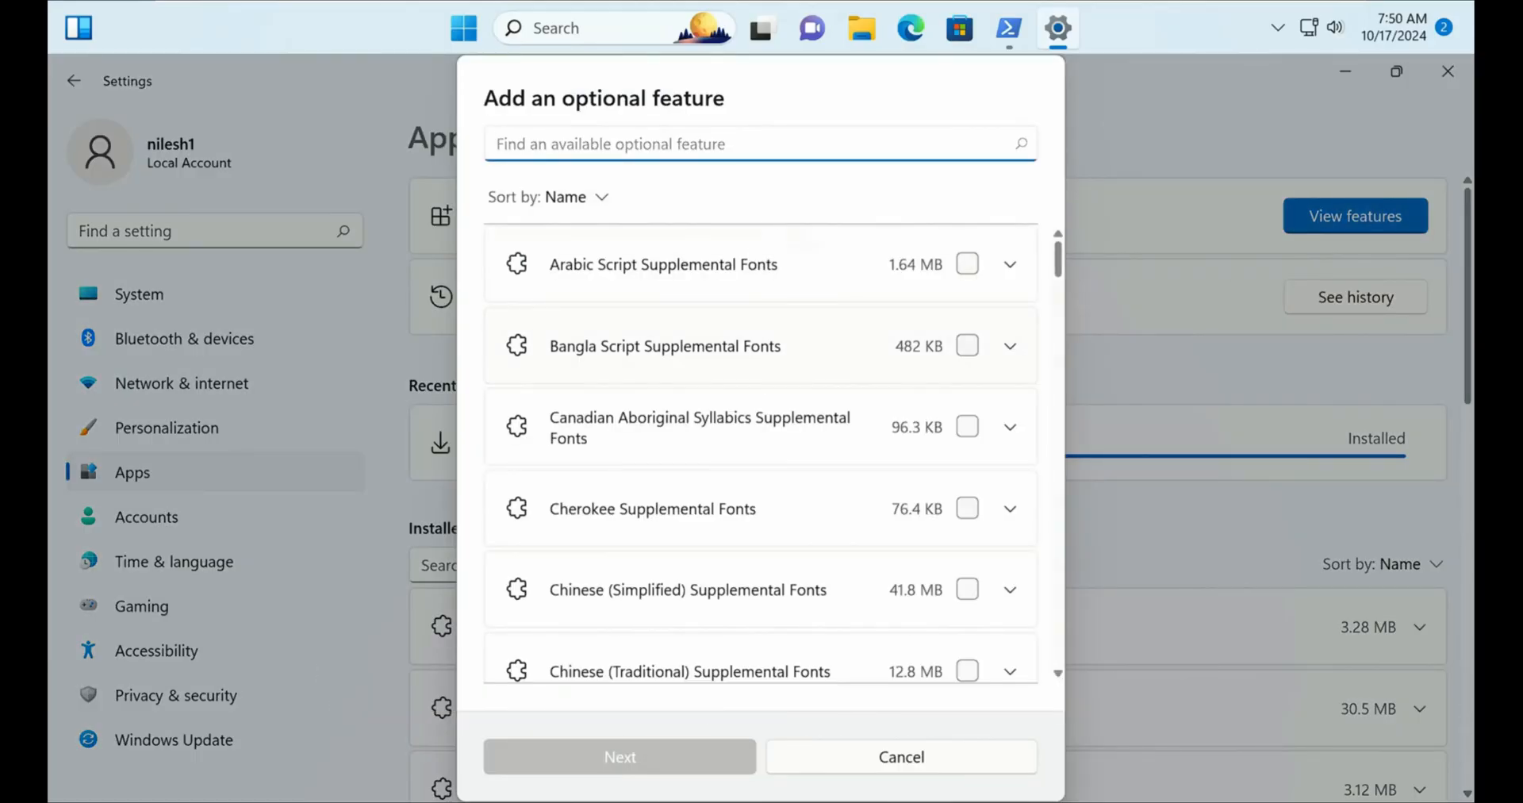
{"action": "type", "text": "server mana"}
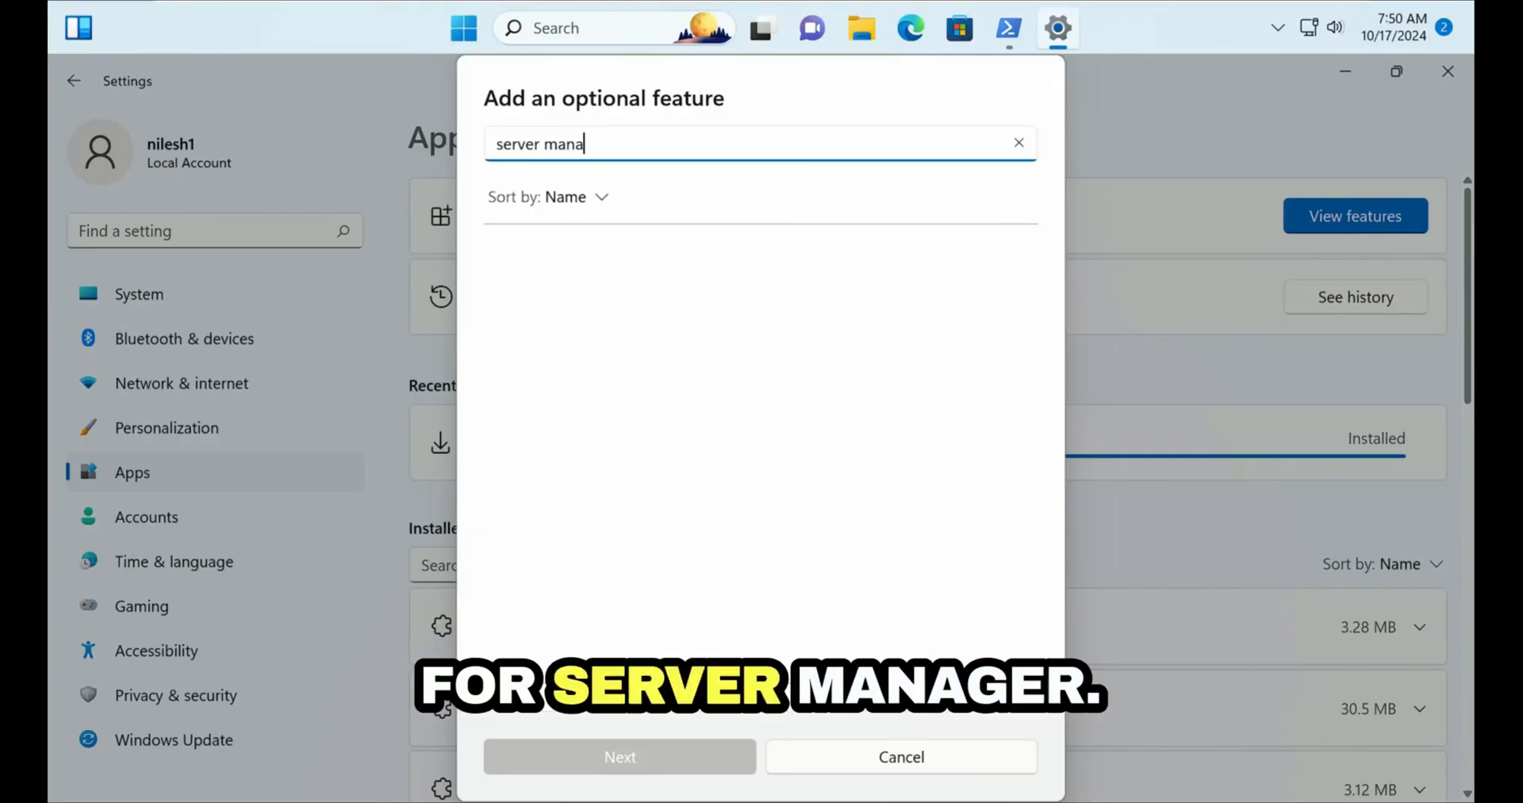
{"action": "mouse_move", "coordinate": [719, 255]}
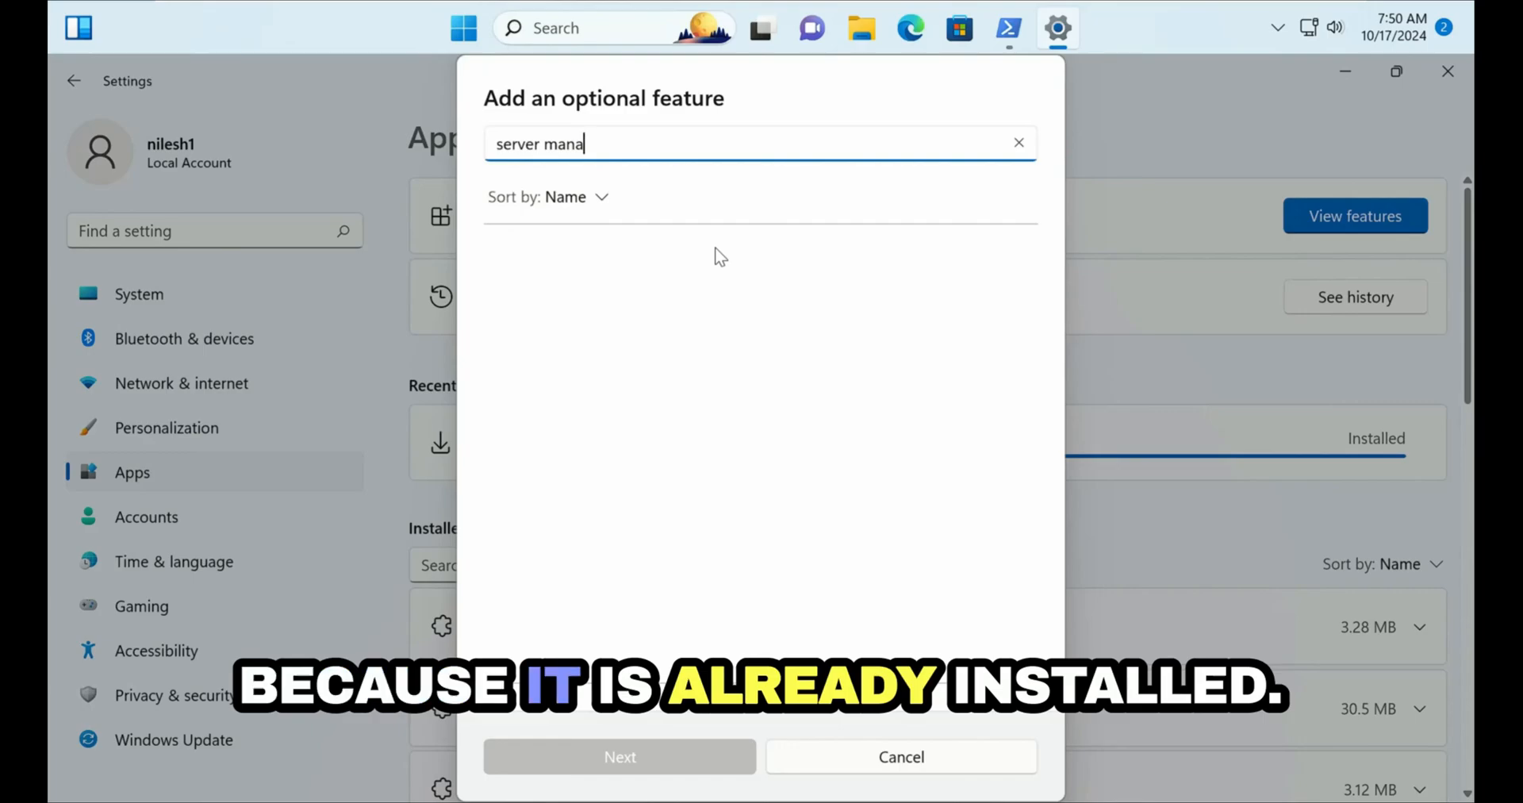
{"action": "mouse_move", "coordinate": [1312, 430]}
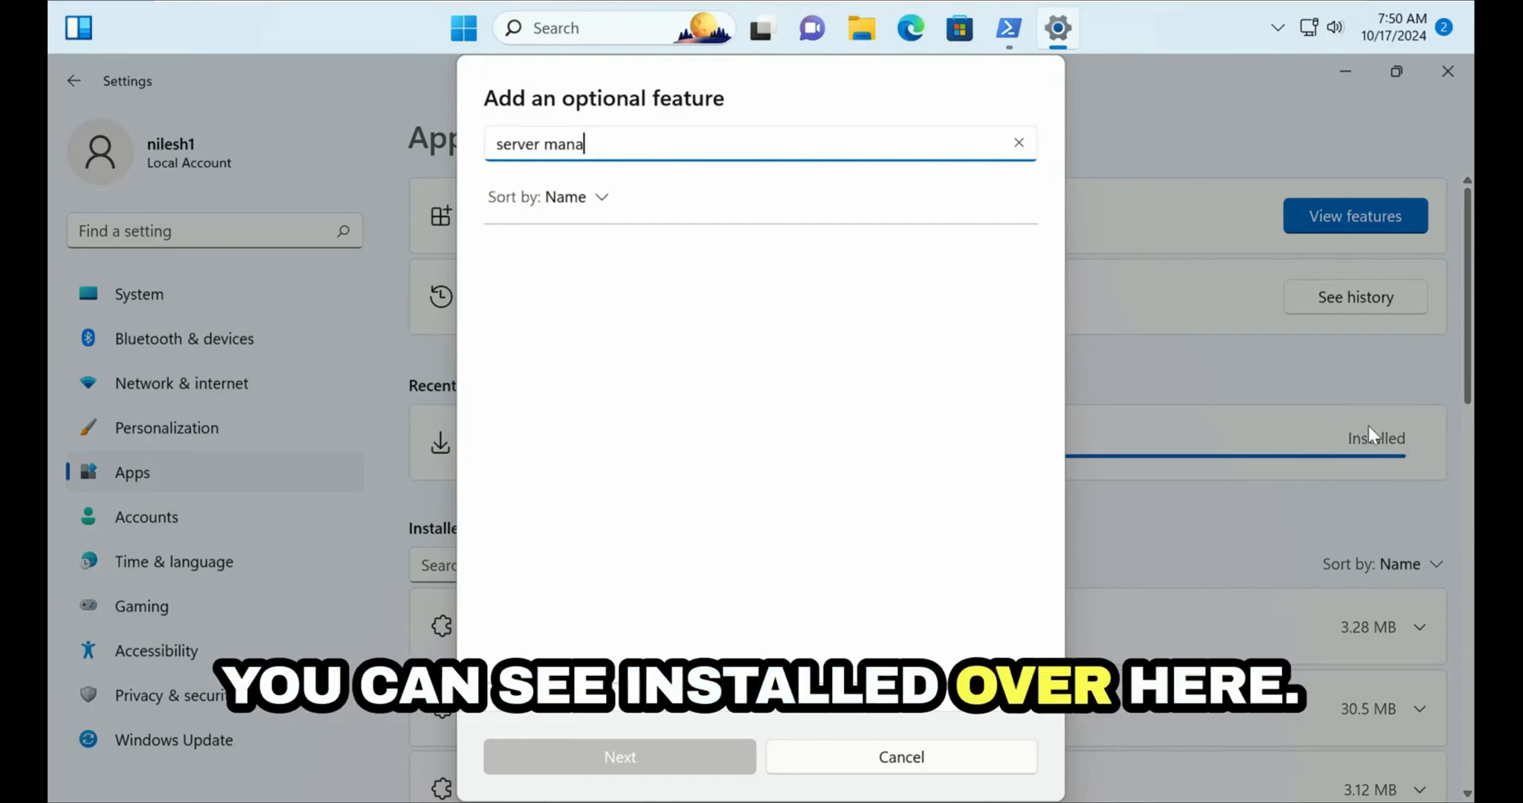
{"action": "mouse_move", "coordinate": [729, 308]}
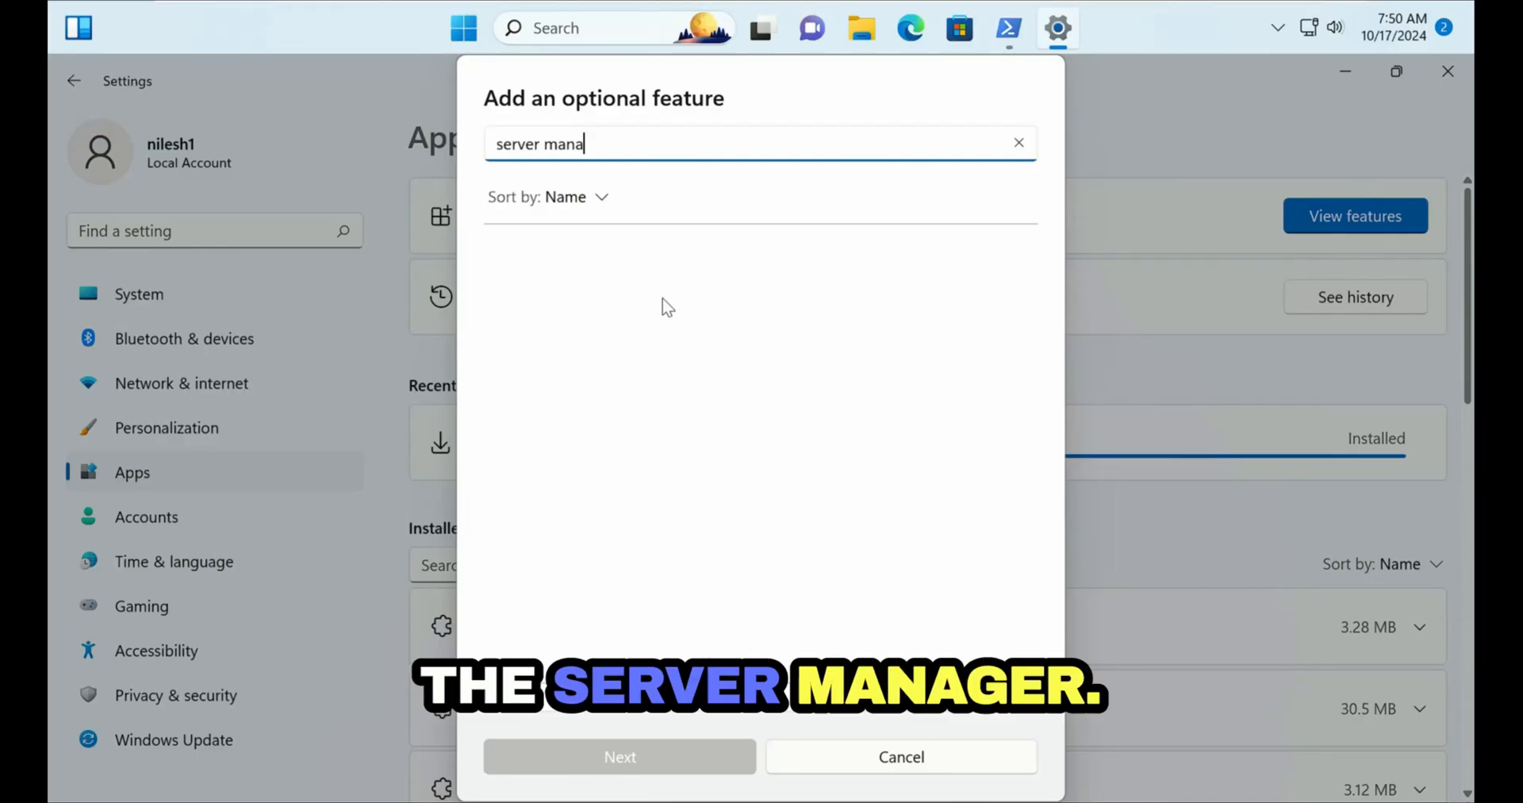
{"action": "key", "text": "Backspace"}
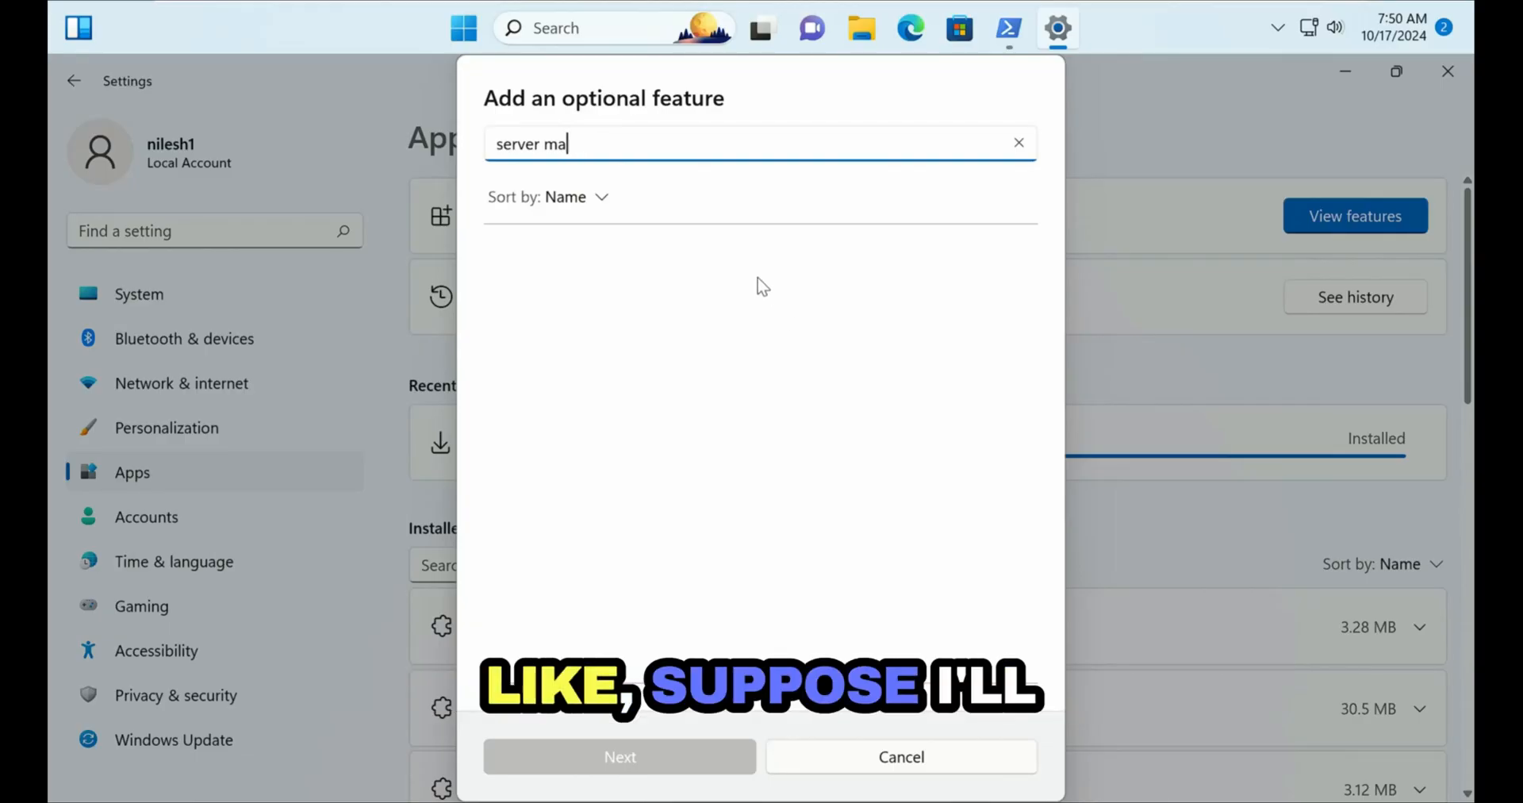
{"action": "left_click", "coordinate": [1018, 143]}
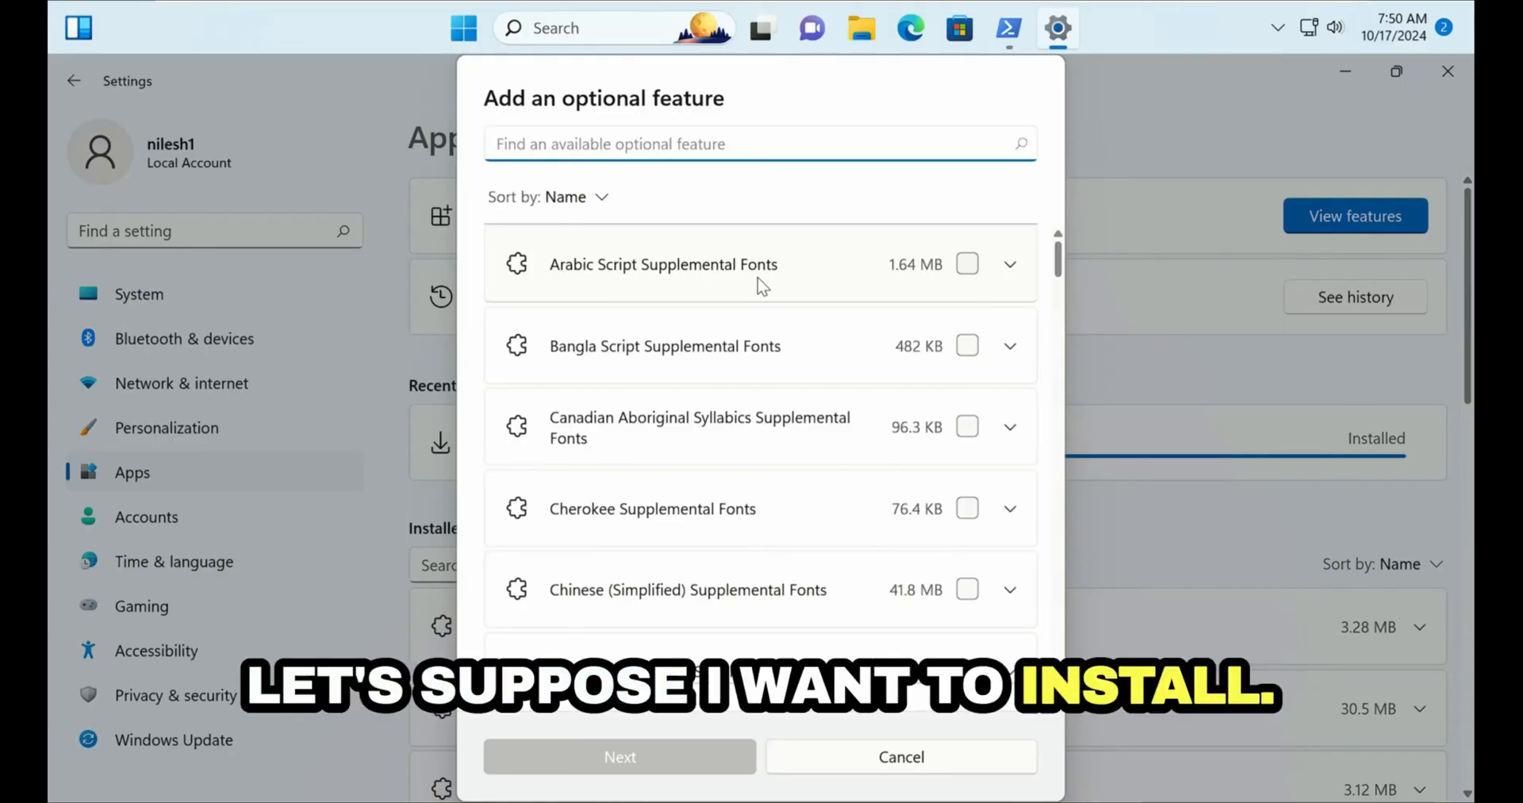
Search 'activ', select RSAT: Active Directory Certificate Services Tools and install it.
{"action": "type", "text": "activ"}
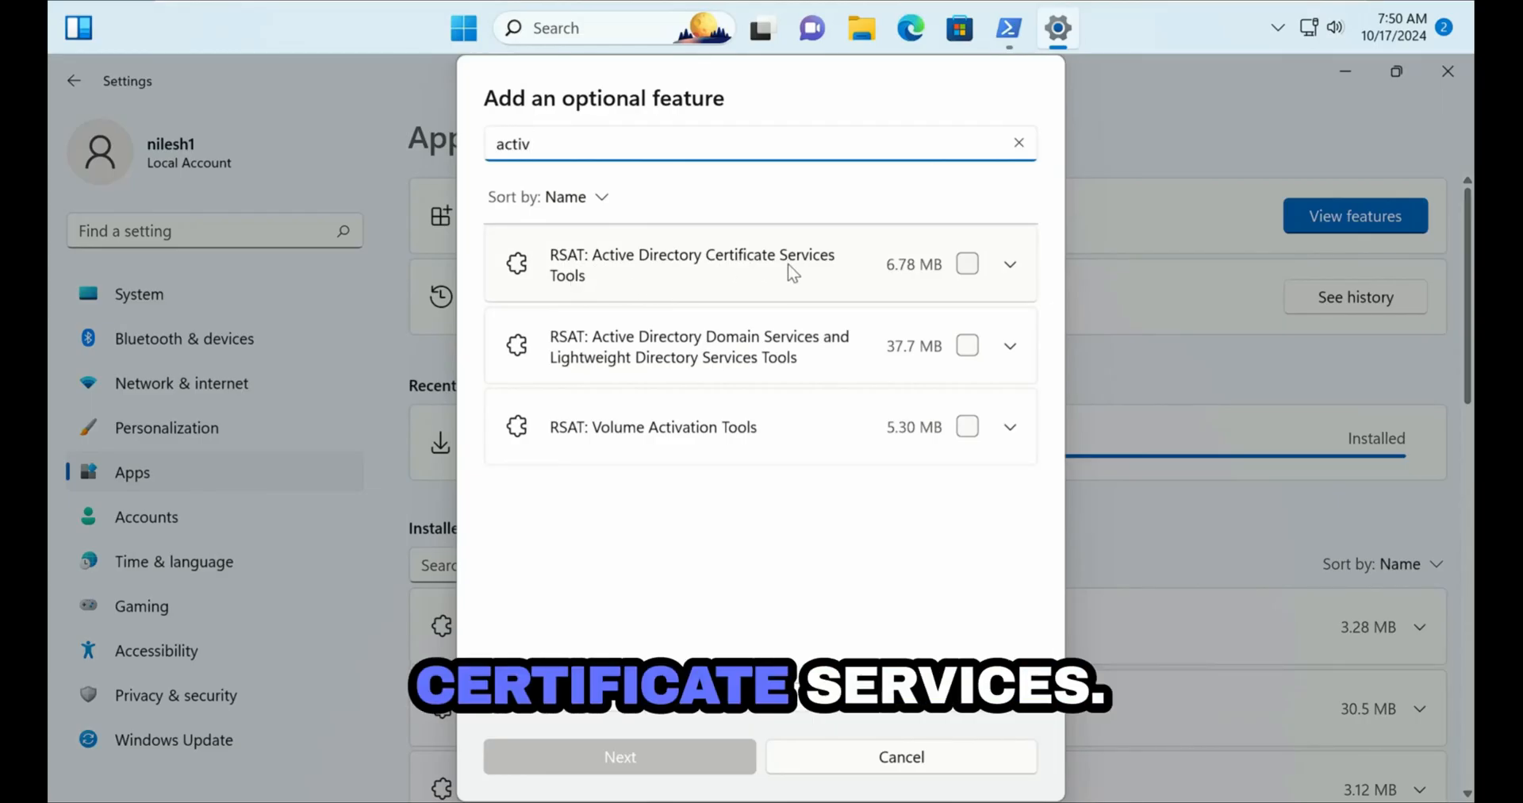
{"action": "left_click", "coordinate": [968, 263]}
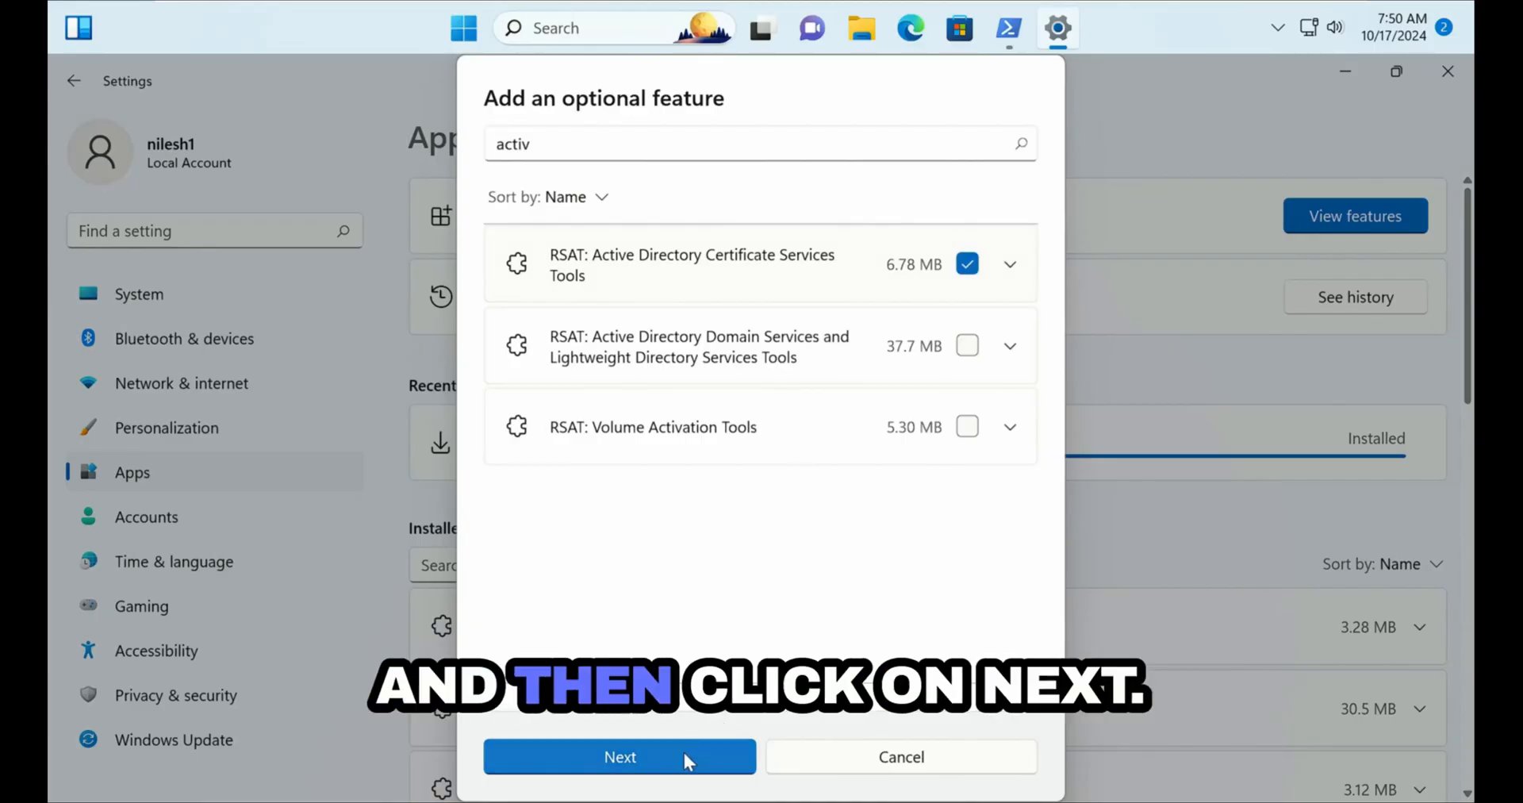
{"action": "left_click", "coordinate": [621, 757]}
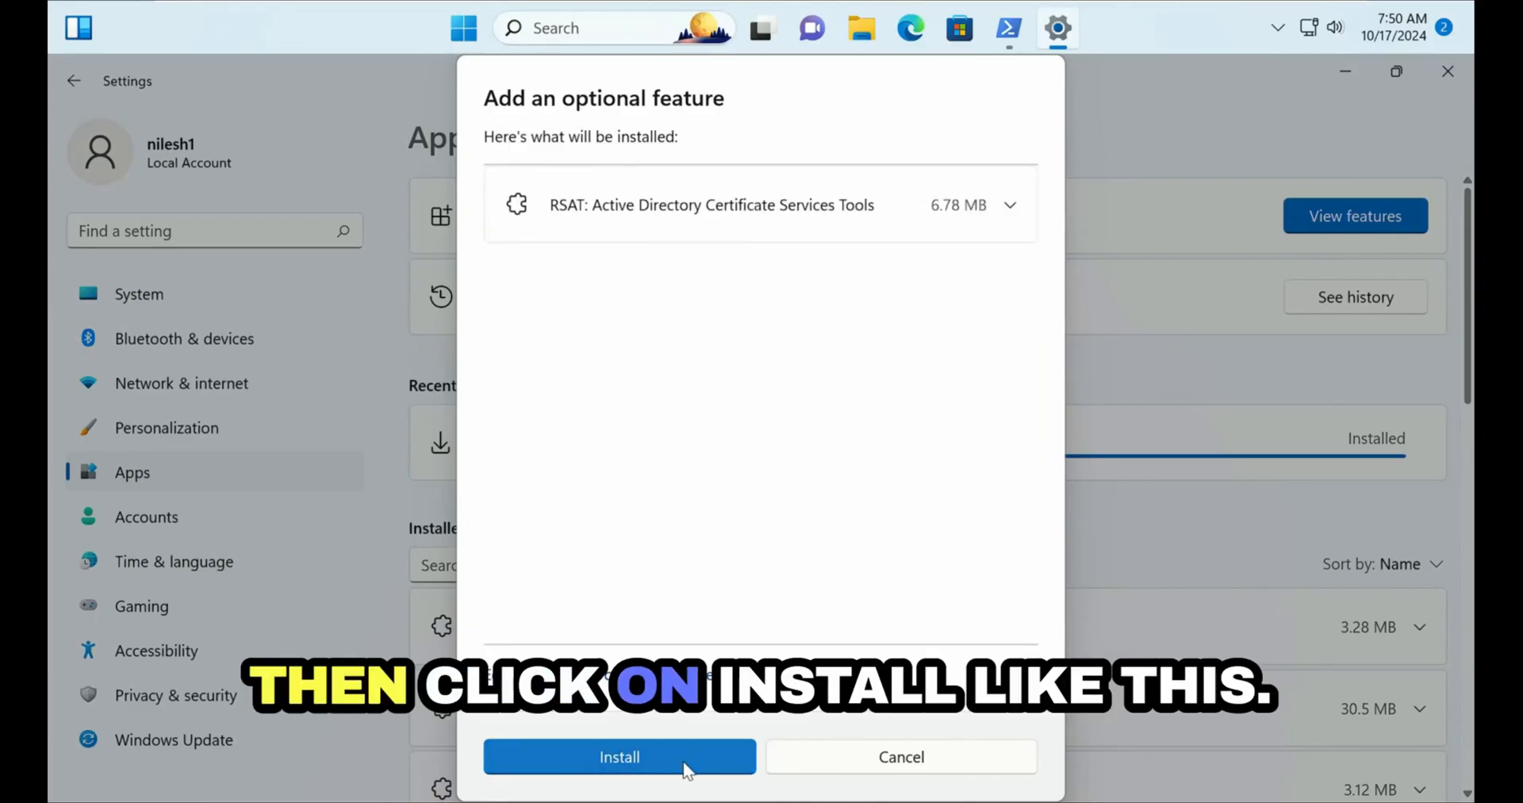
{"action": "left_click", "coordinate": [619, 757]}
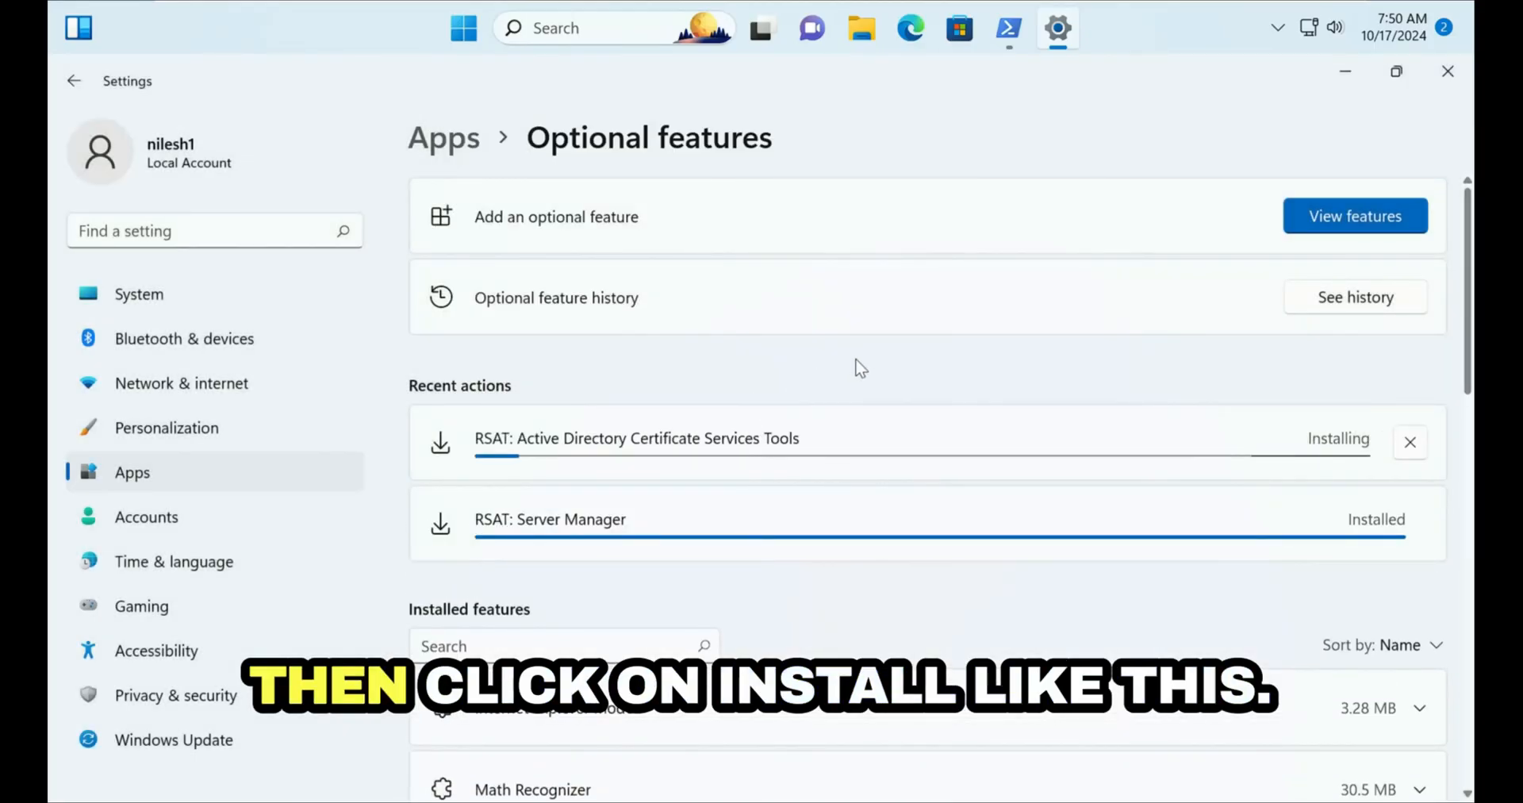